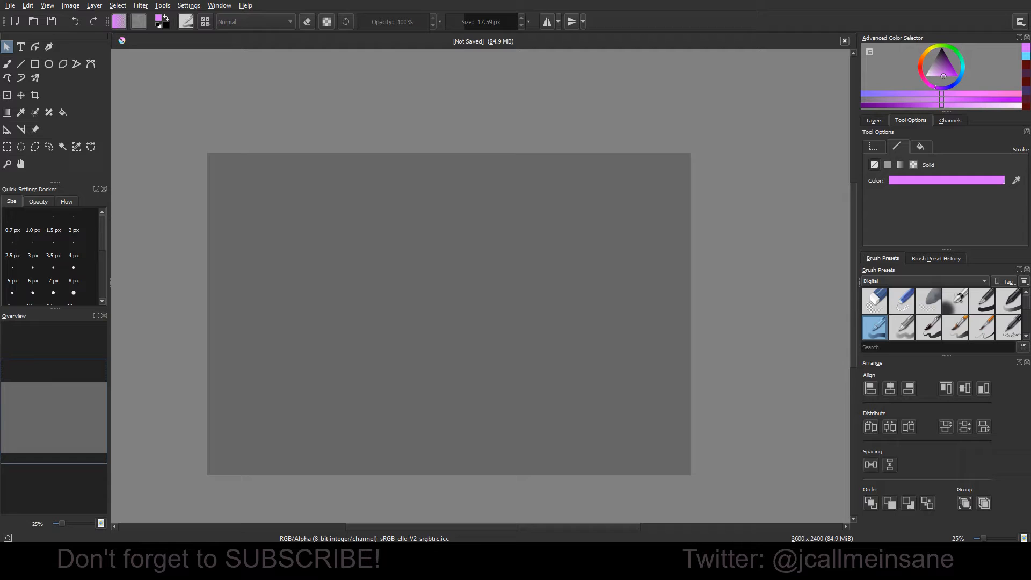
pyautogui.moveTo(820, 468)
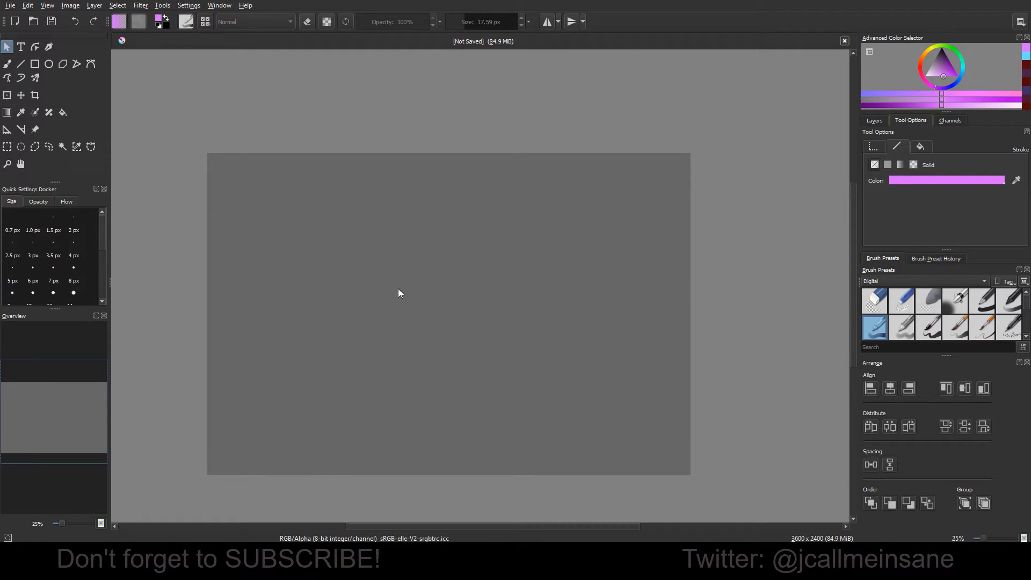
pyautogui.moveTo(395, 274)
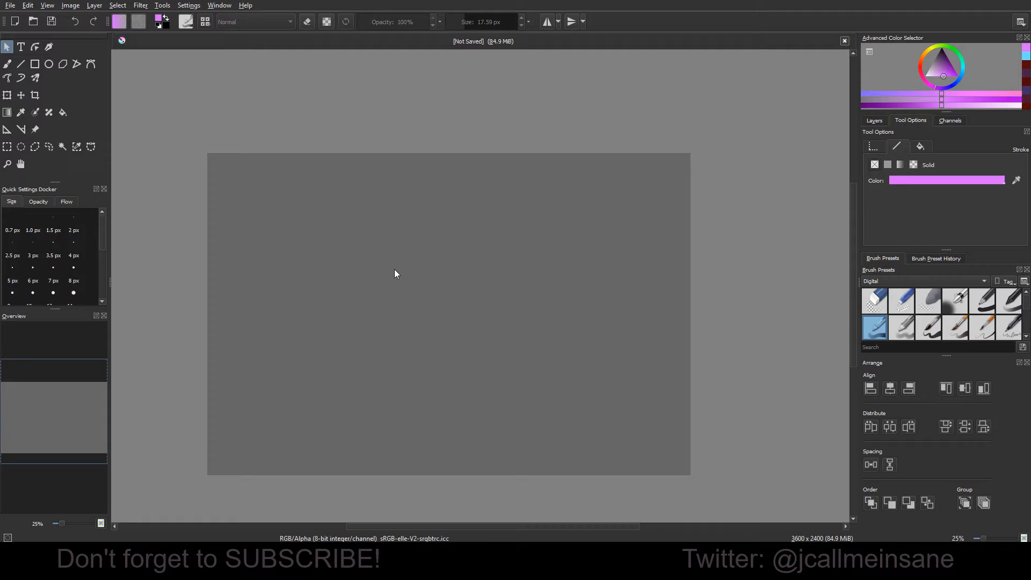
pyautogui.moveTo(419, 270)
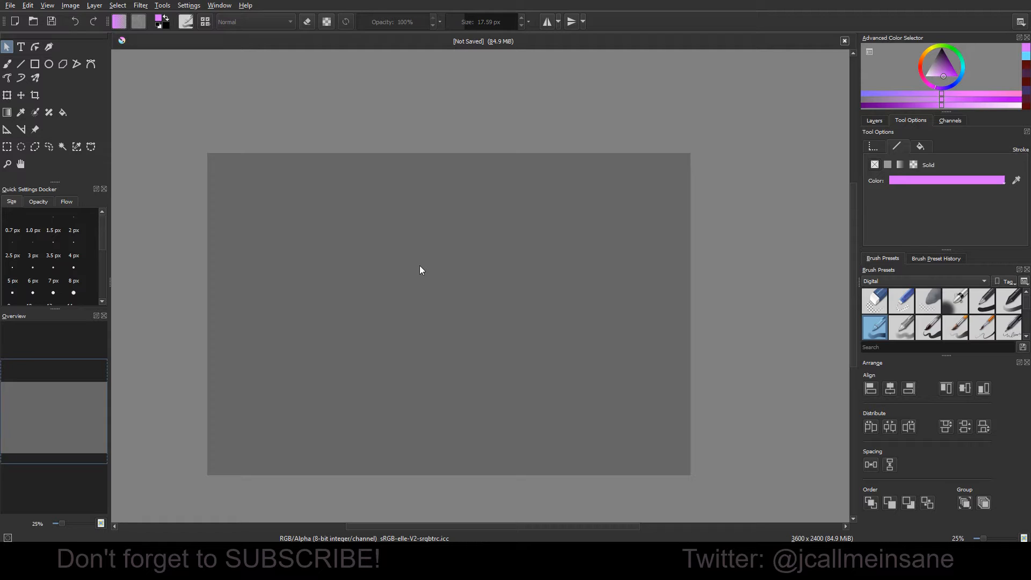
pyautogui.moveTo(199, 9)
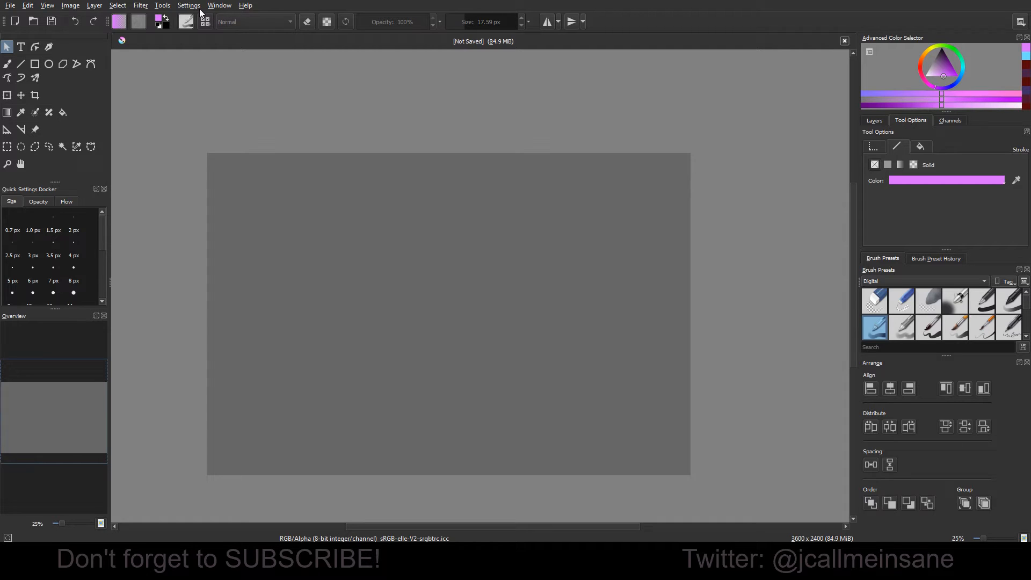
# Step: Pick the Rectangle tool, set Fill to Foreground Color, then return to Select Shapes
pyautogui.click(189, 5)
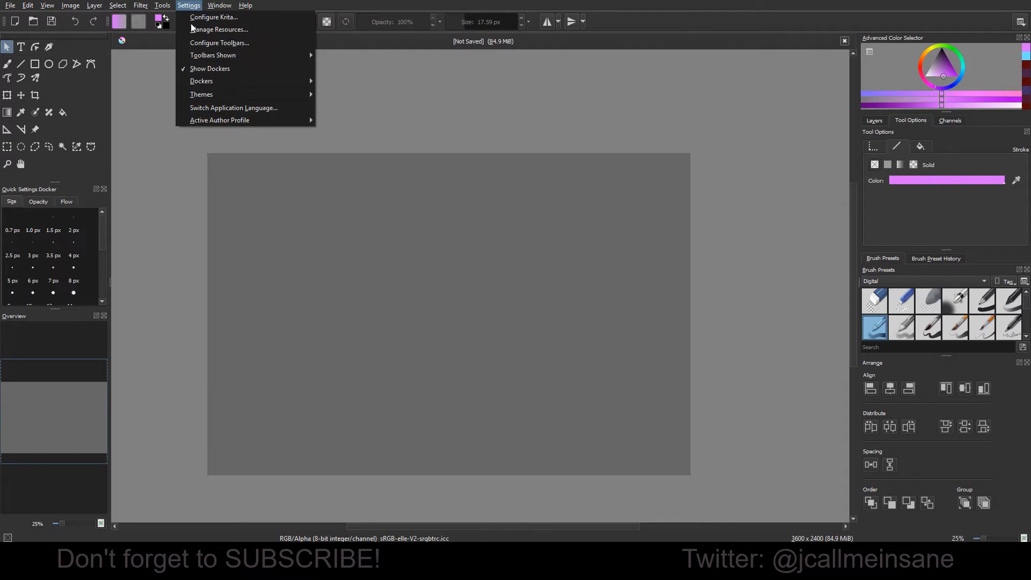
pyautogui.moveTo(205, 87)
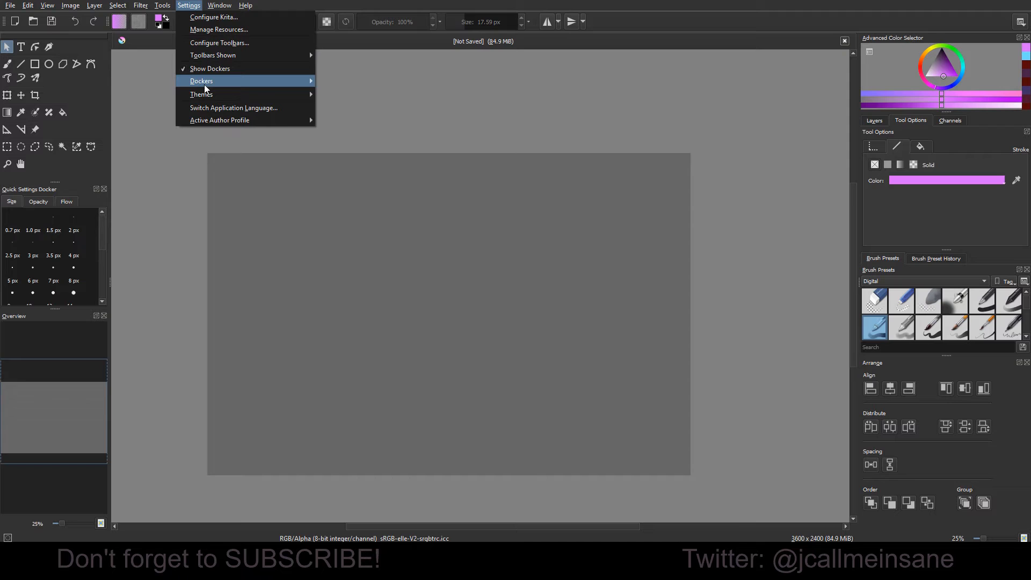
pyautogui.moveTo(201, 81)
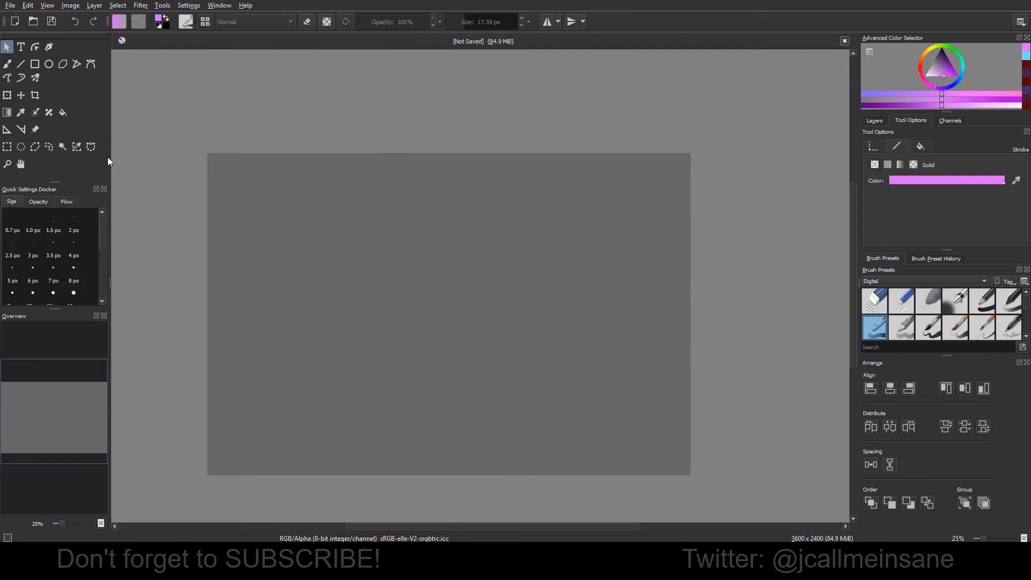
pyautogui.moveTo(847, 369)
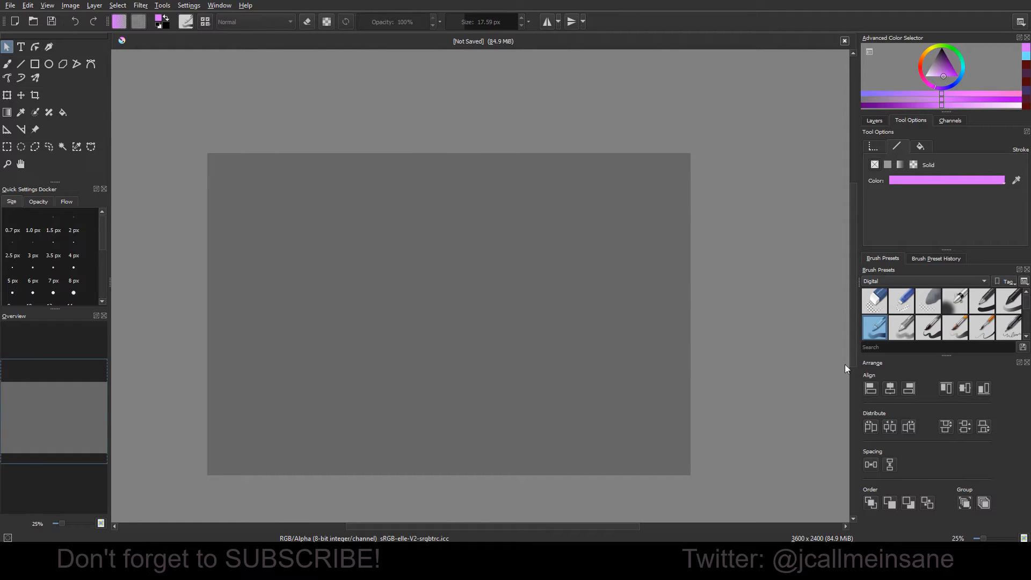
pyautogui.click(35, 62)
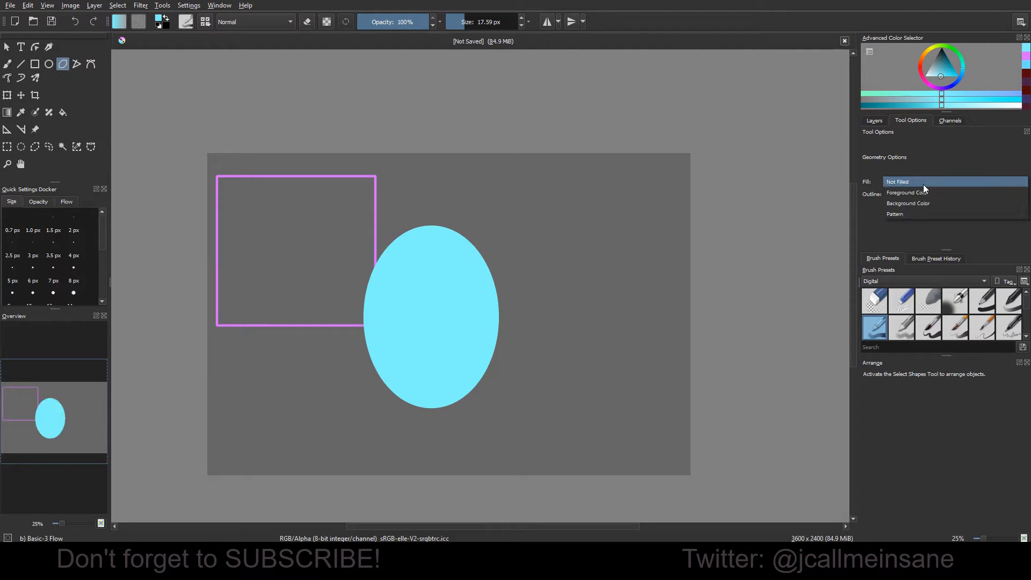
pyautogui.click(908, 192)
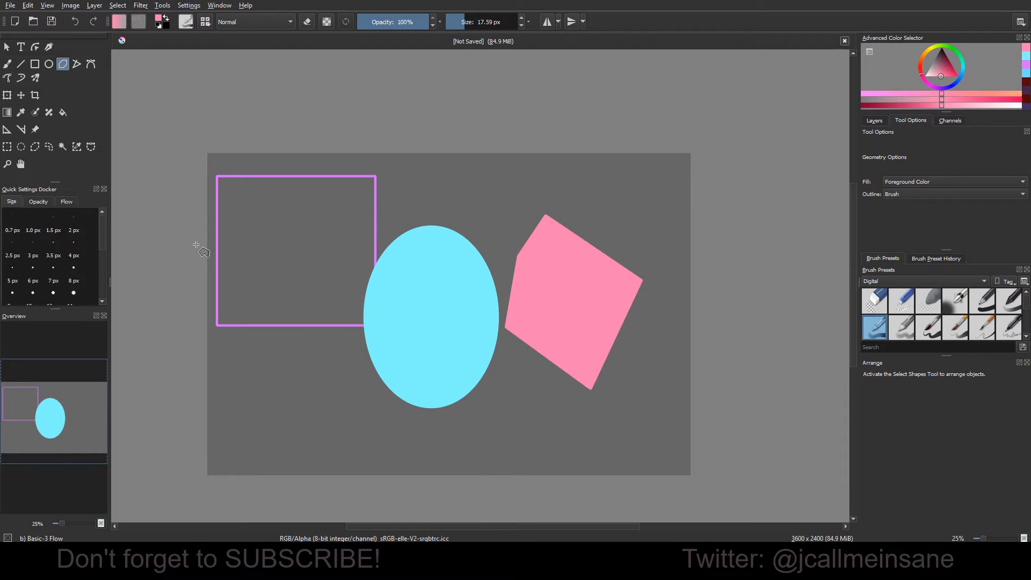
pyautogui.click(7, 46)
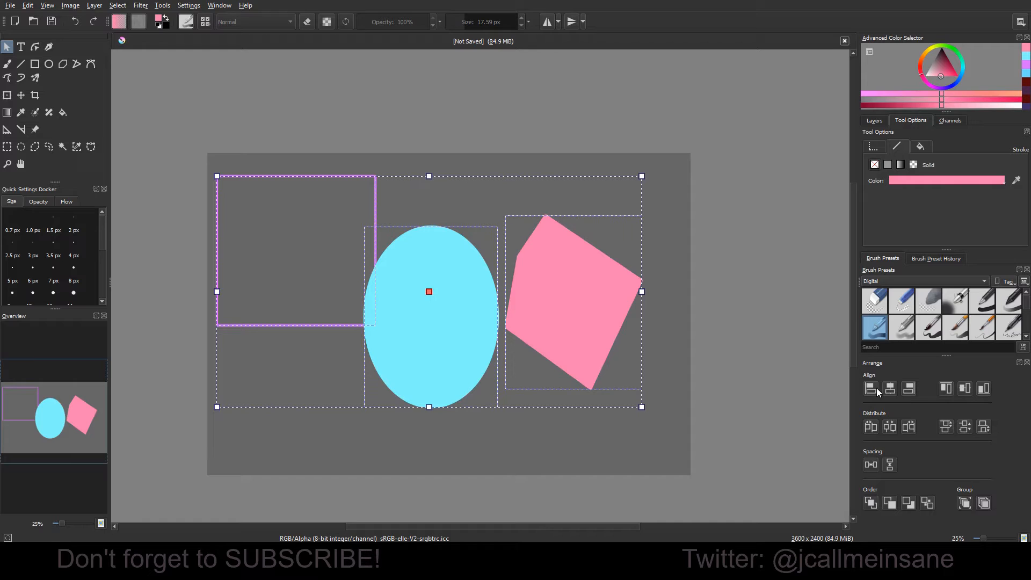
pyautogui.moveTo(871, 388)
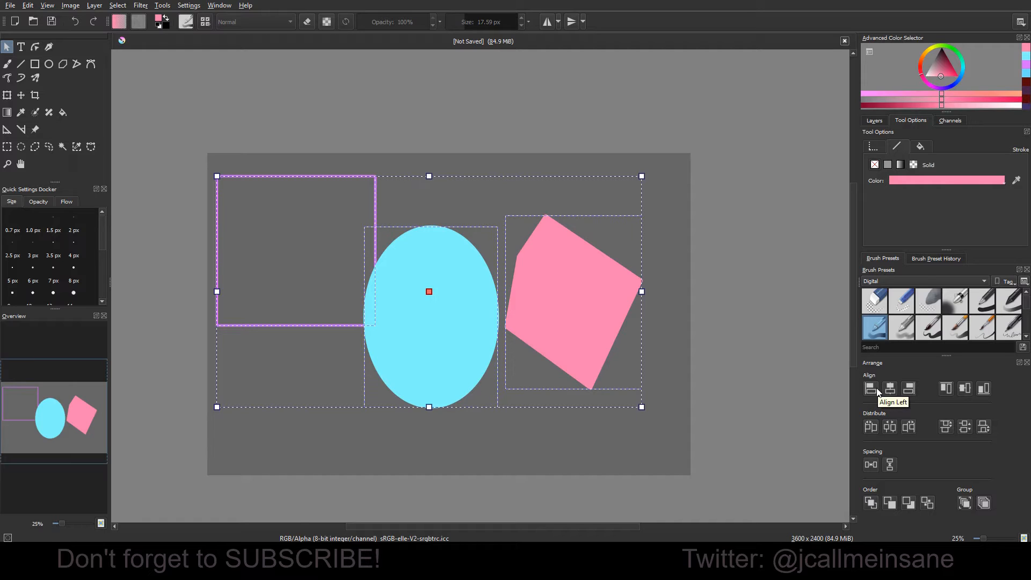
pyautogui.moveTo(888, 388)
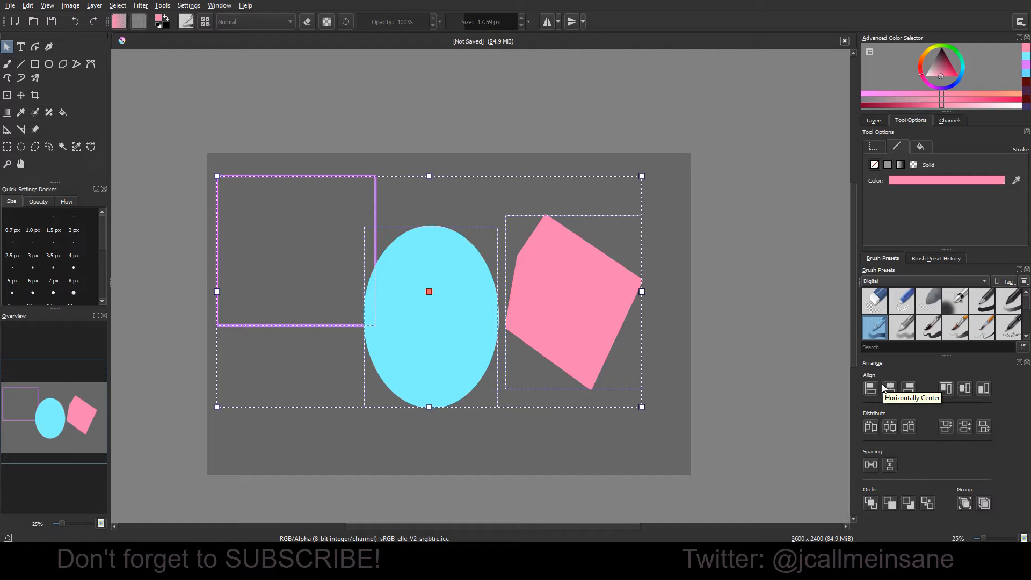
pyautogui.moveTo(642, 225)
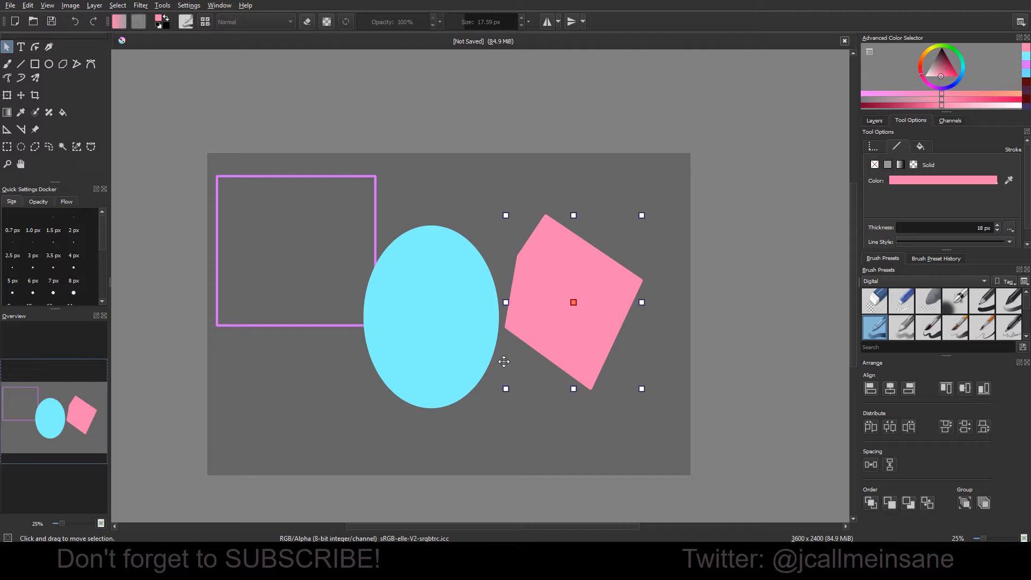
pyautogui.moveTo(502, 330)
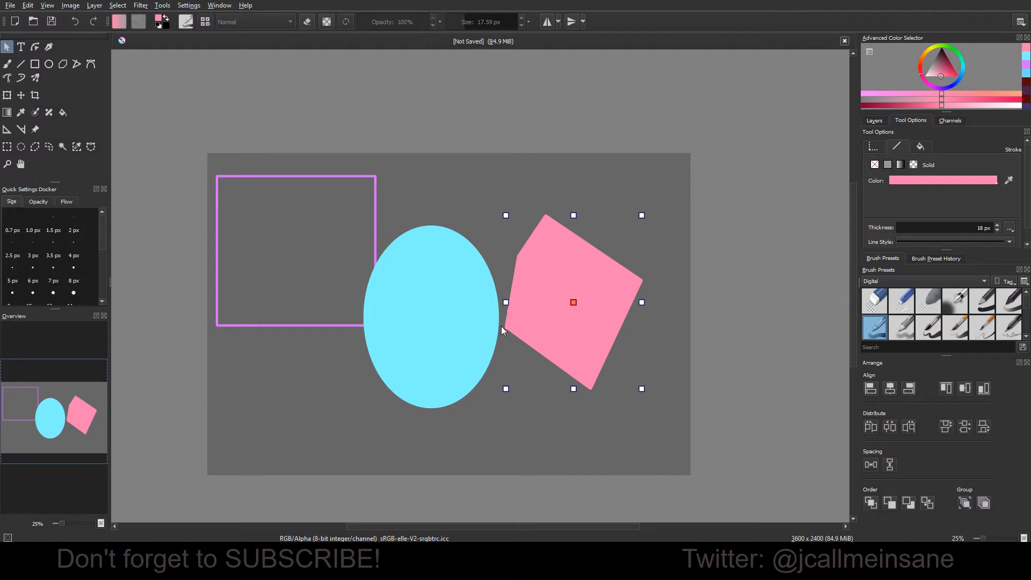
pyautogui.moveTo(506, 328)
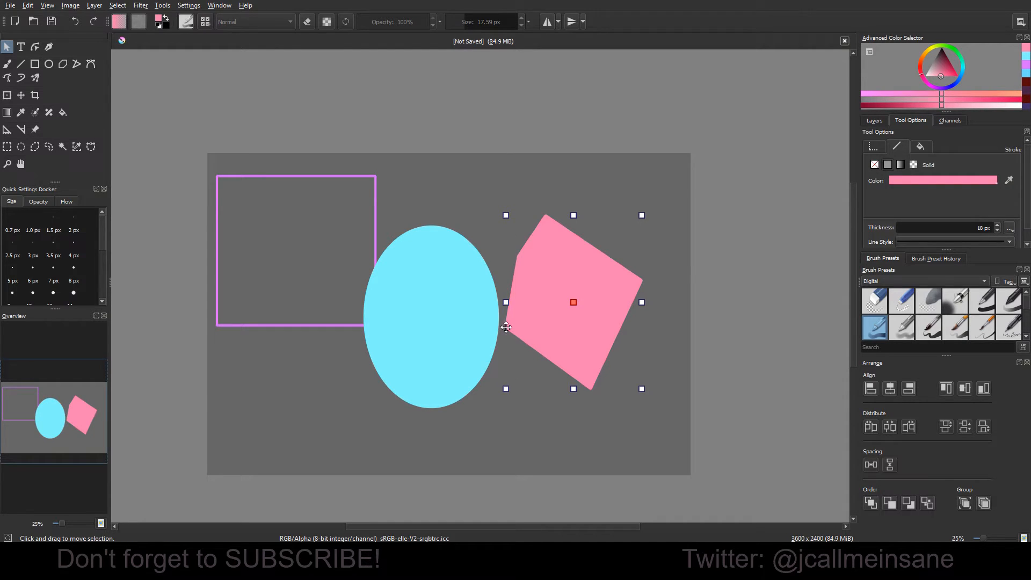
pyautogui.moveTo(506, 317)
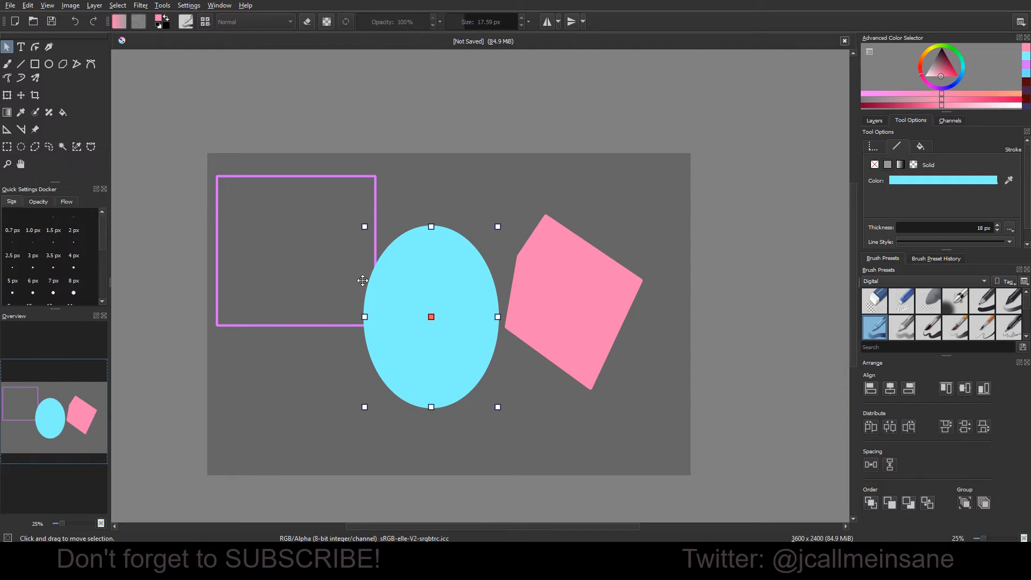
pyautogui.moveTo(301, 280)
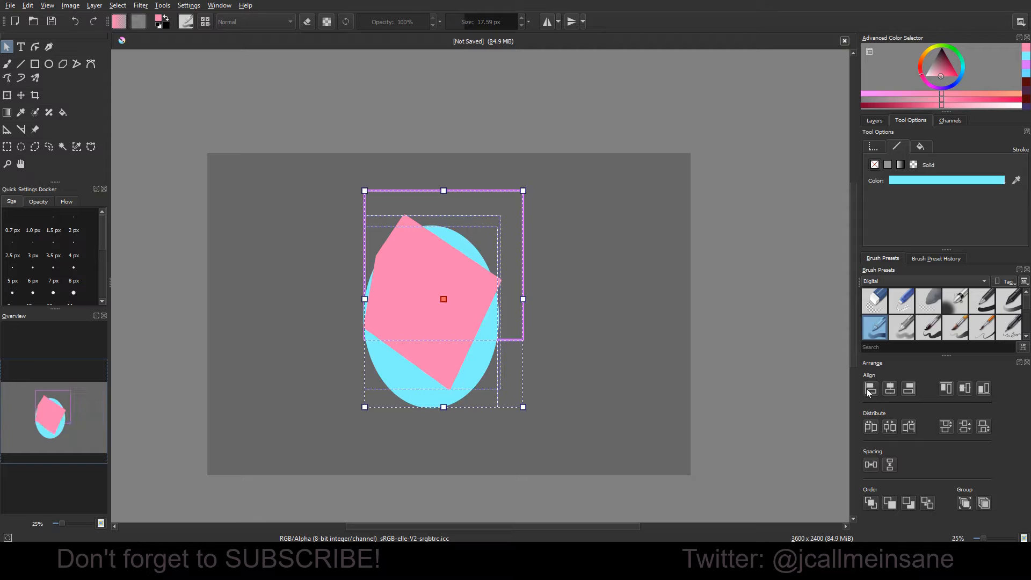
pyautogui.moveTo(535, 329)
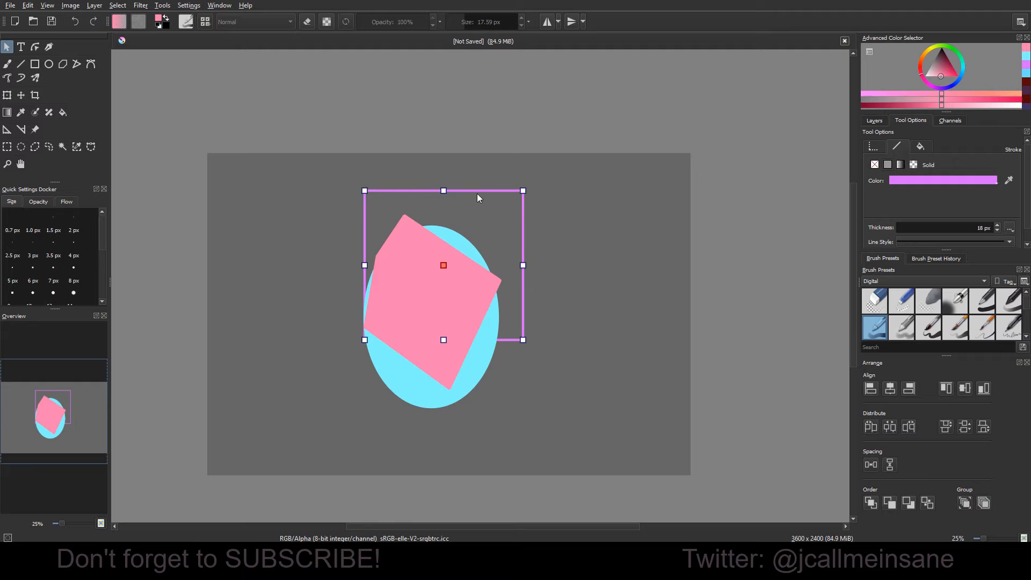
# Step: Drag the rectangle left, away from the others, and marquee-select all three shapes
pyautogui.moveTo(443, 265); pyautogui.dragTo(302, 263)
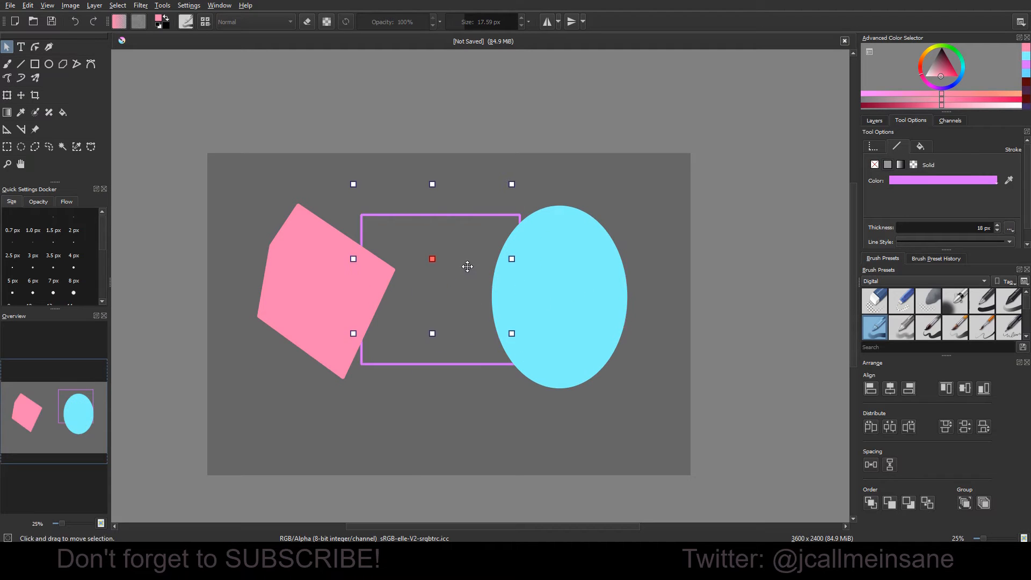
pyautogui.moveTo(559, 296); pyautogui.dragTo(485, 384)
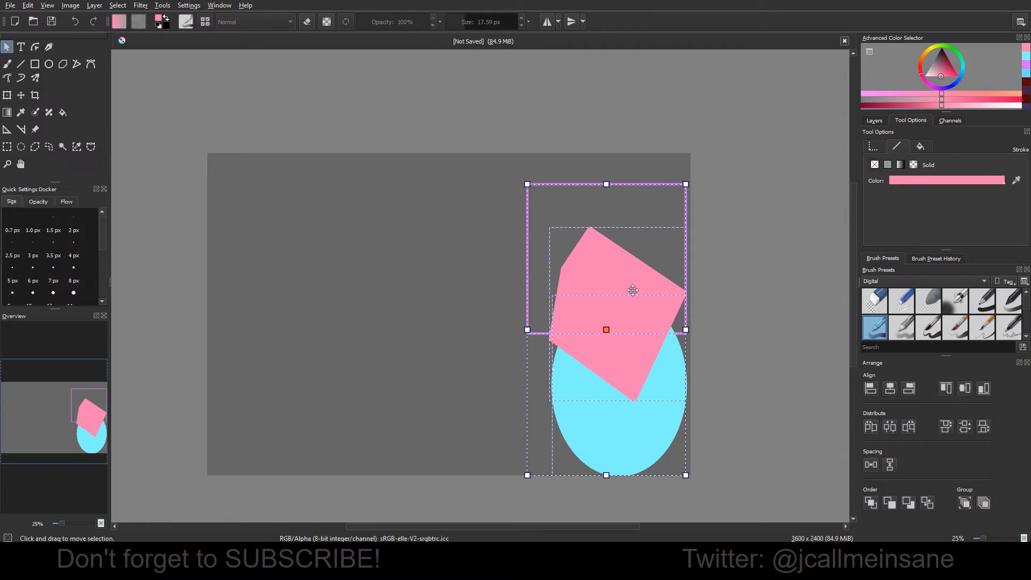
pyautogui.moveTo(633, 290); pyautogui.dragTo(573, 390)
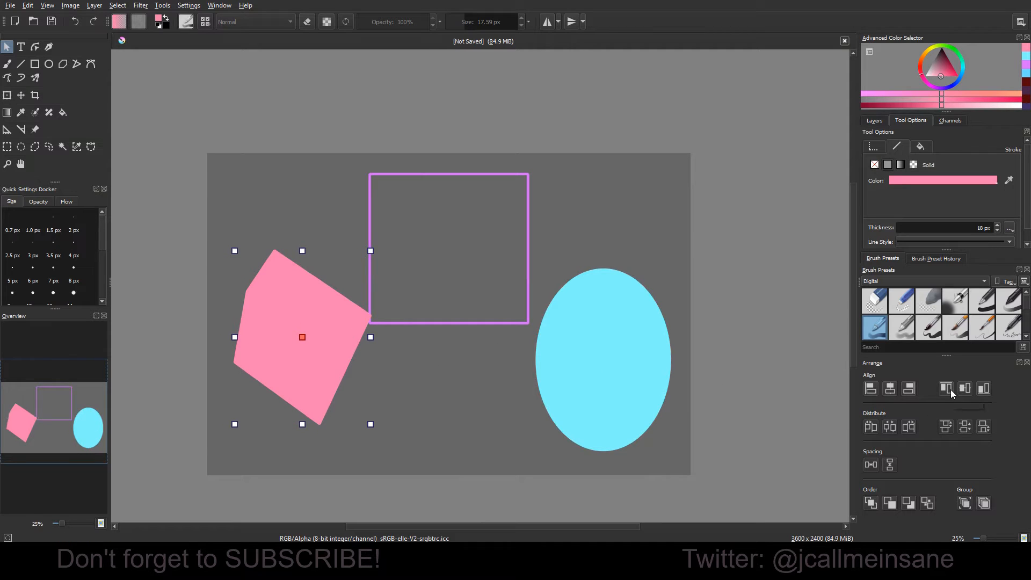
pyautogui.moveTo(946, 389)
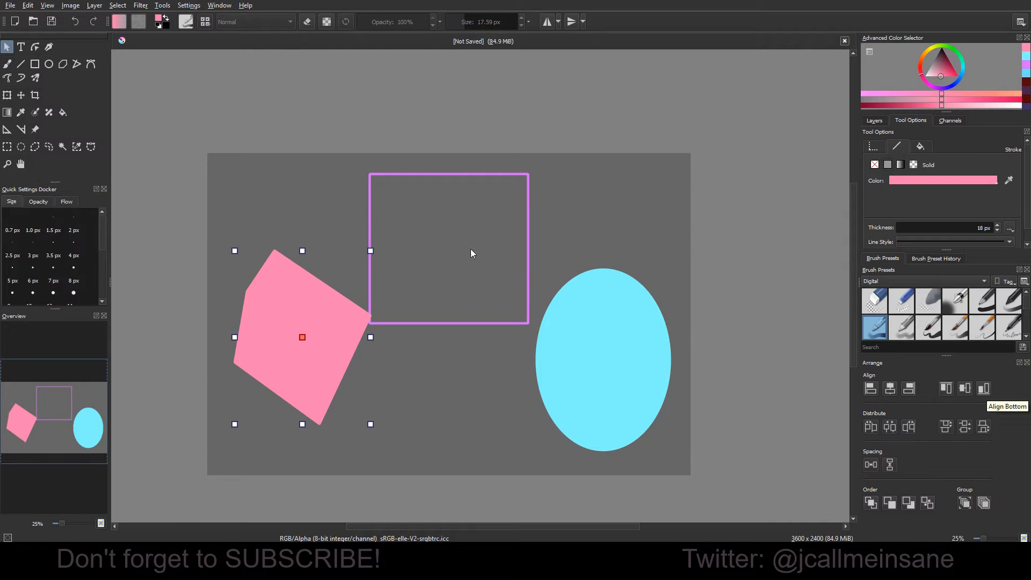
pyautogui.moveTo(320, 320)
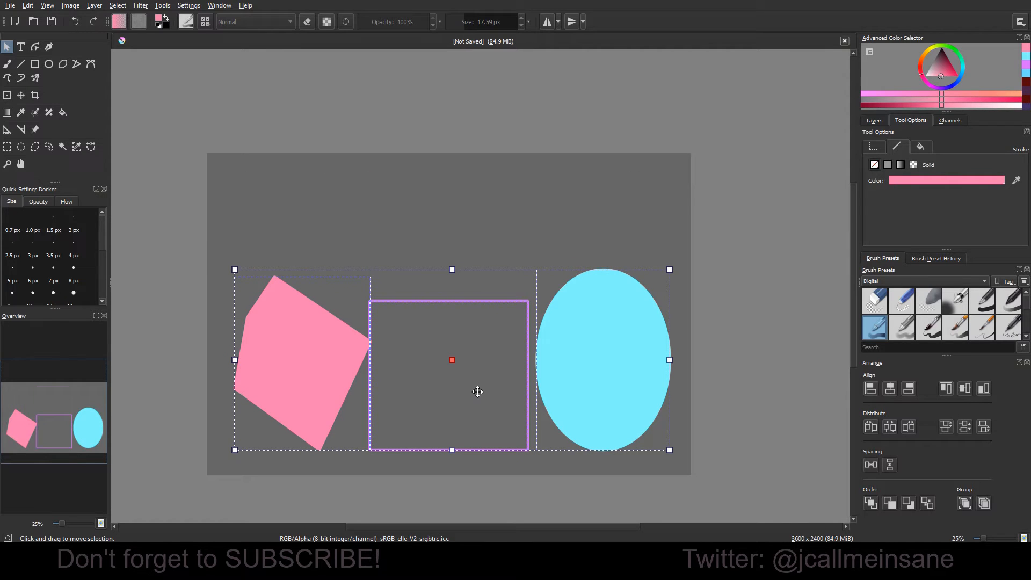
pyautogui.moveTo(373, 366)
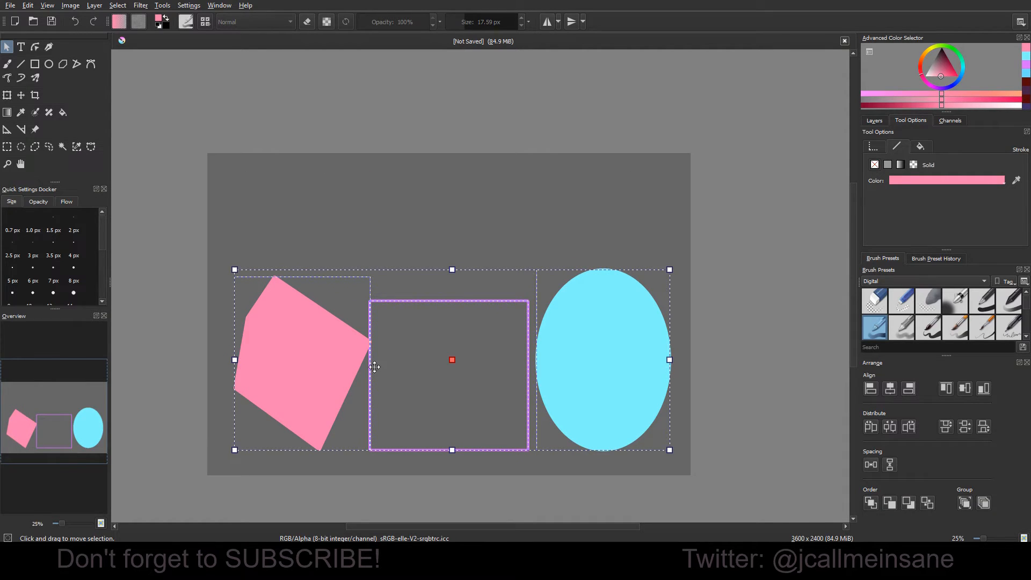
pyautogui.moveTo(389, 355)
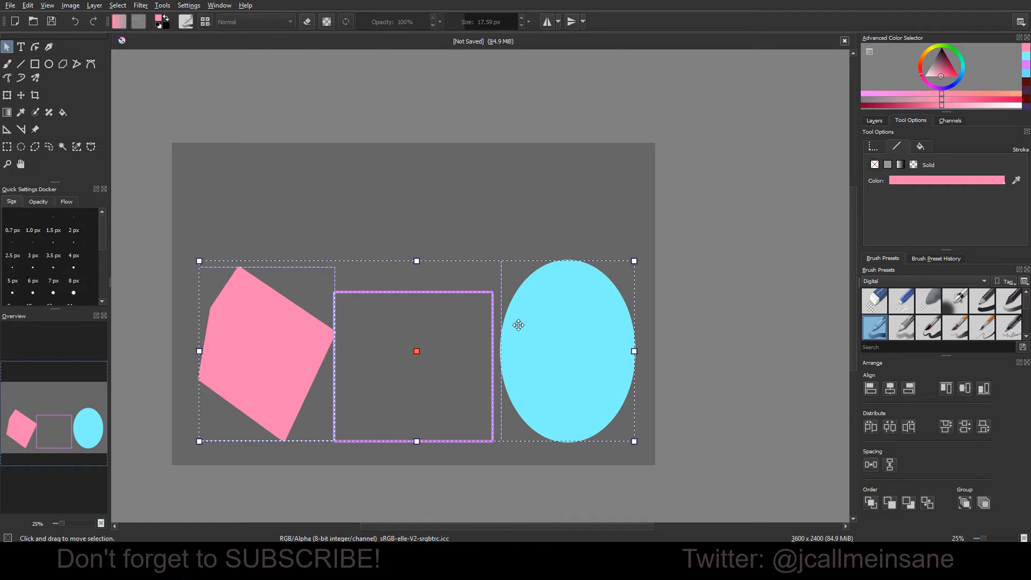
pyautogui.moveTo(821, 396)
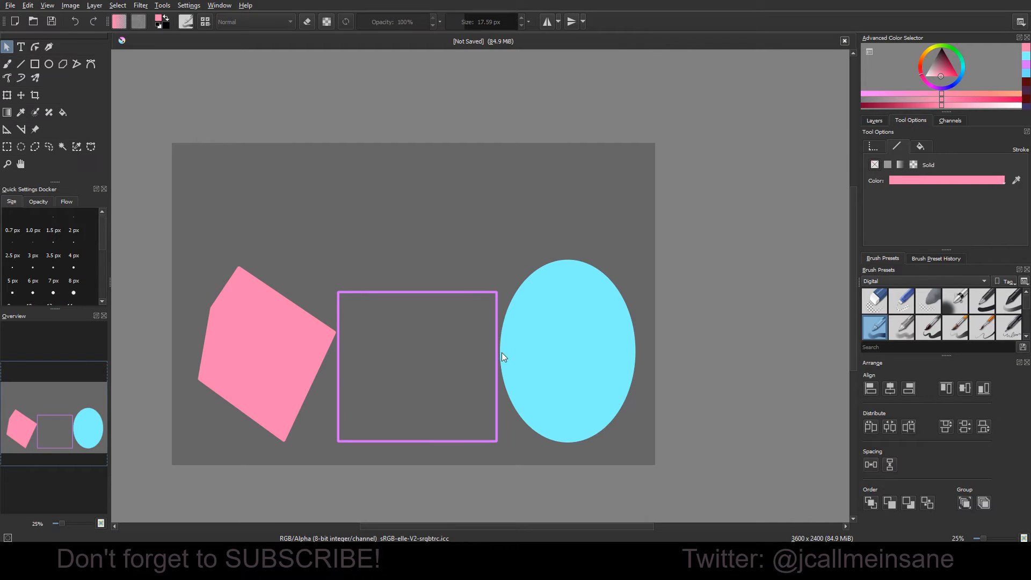
pyautogui.moveTo(372, 331)
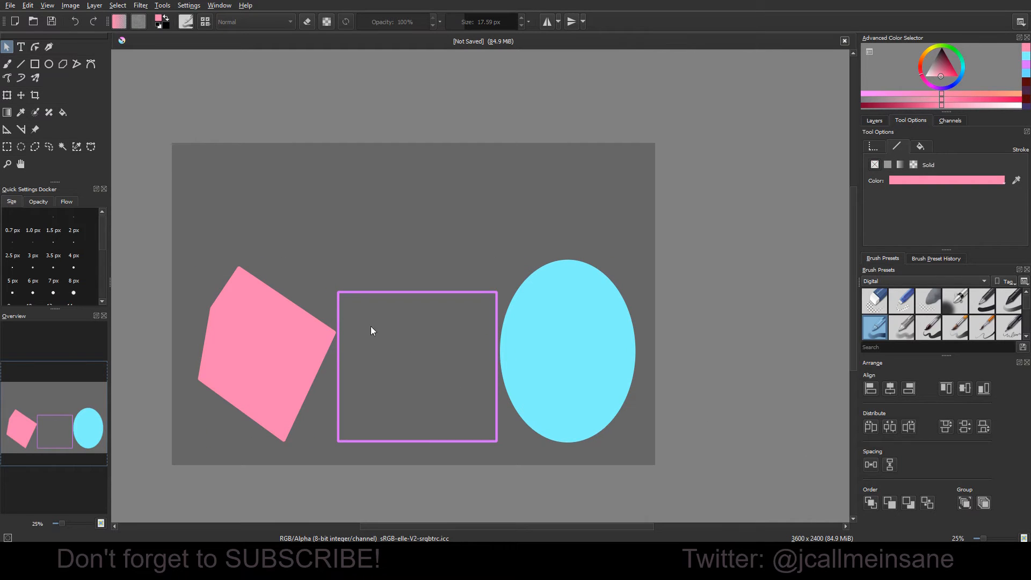
# Step: Align the shapes left, then distribute their left edges equidistantly
pyautogui.click(266, 354)
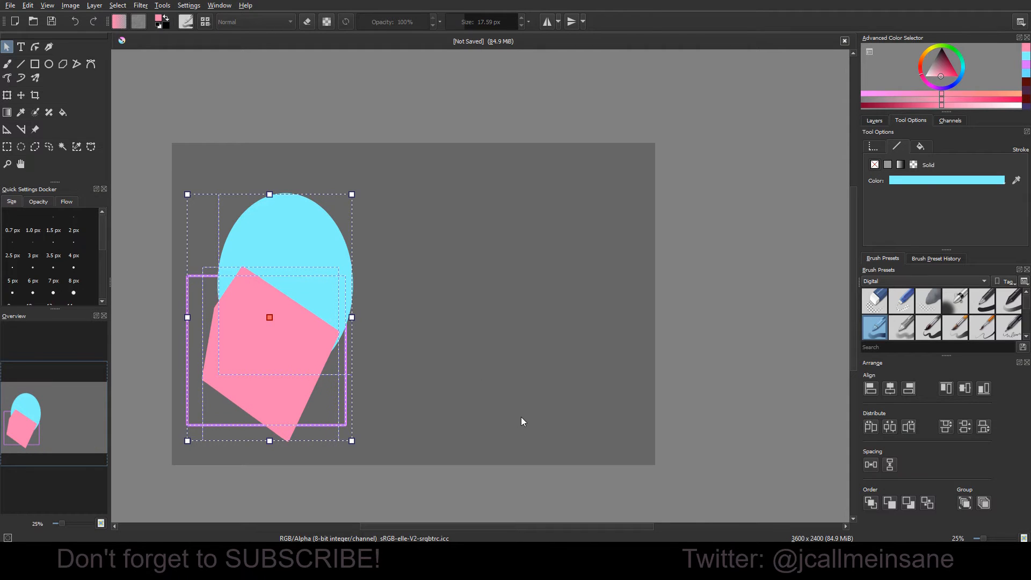
pyautogui.moveTo(545, 366)
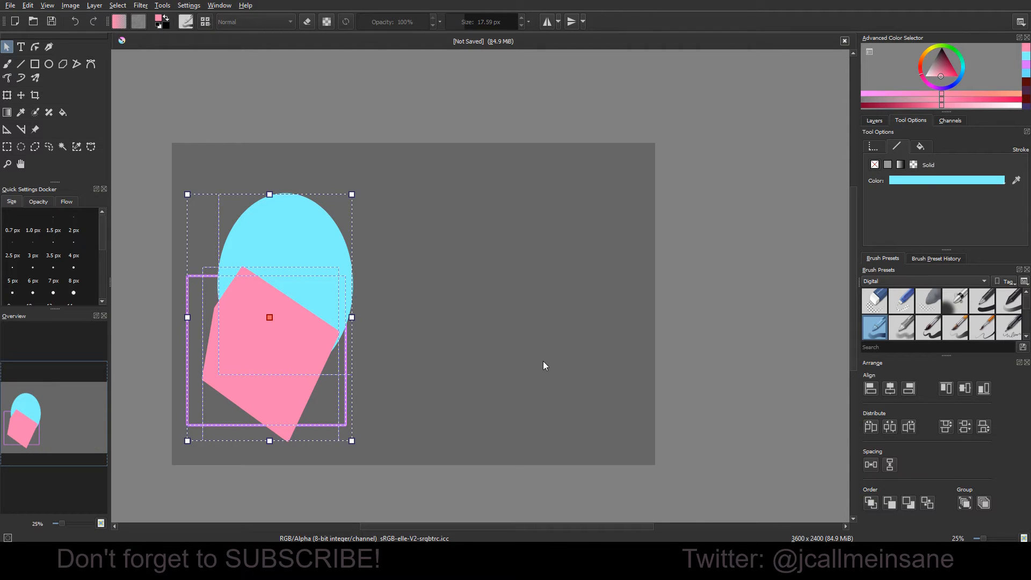
pyautogui.moveTo(570, 342)
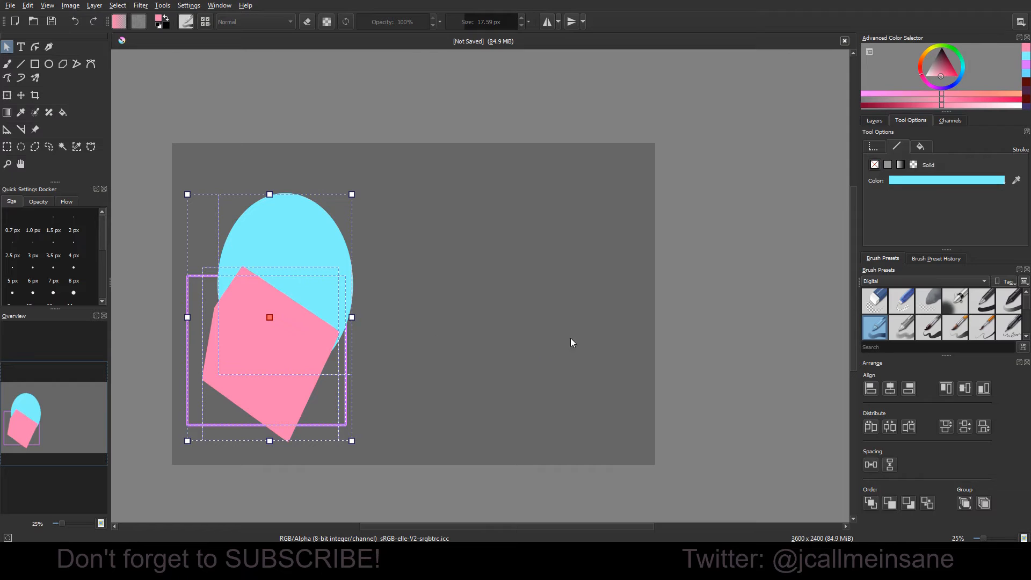
pyautogui.moveTo(871, 426)
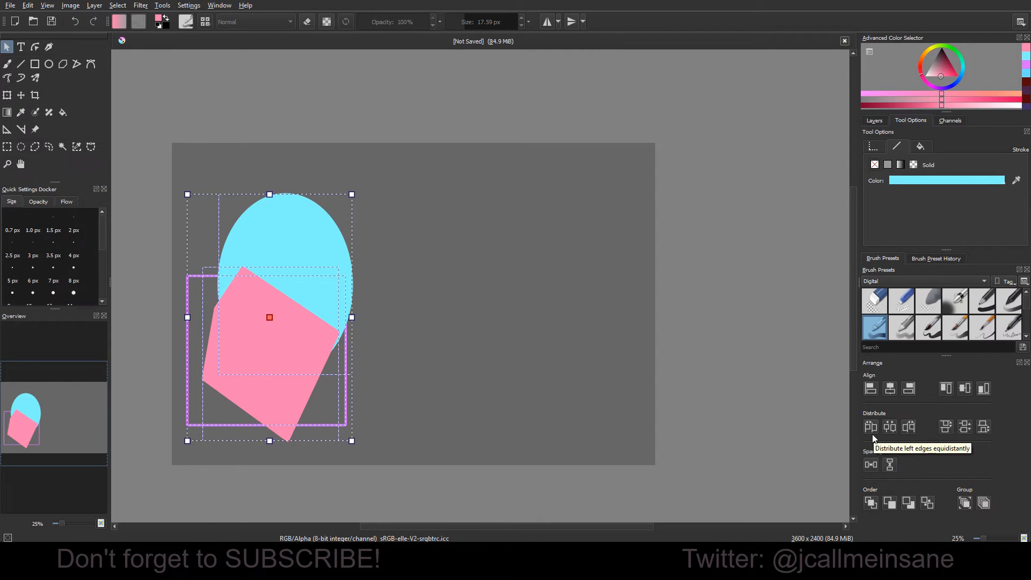
pyautogui.moveTo(269, 271)
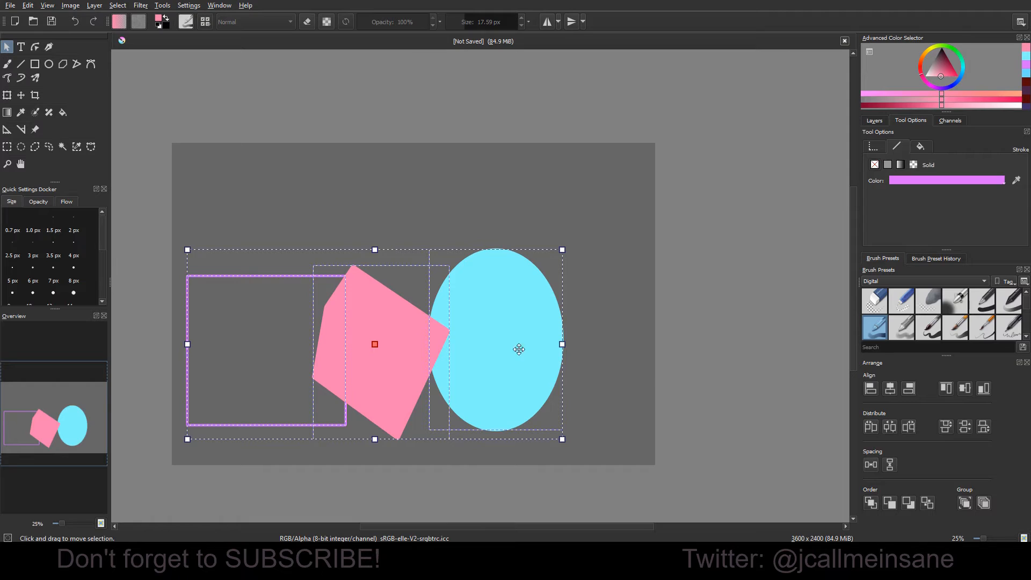
pyautogui.moveTo(508, 308)
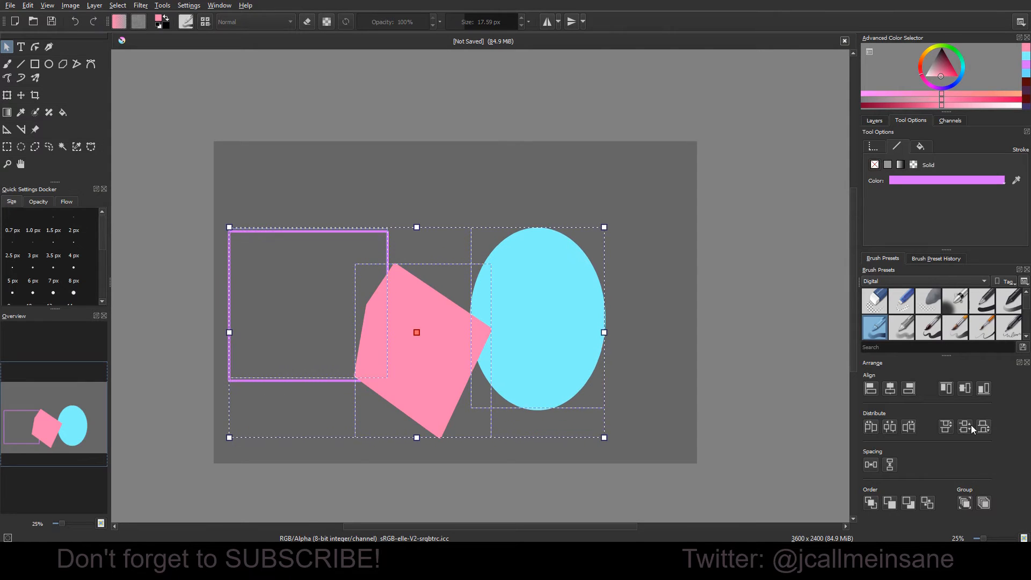
pyautogui.click(983, 427)
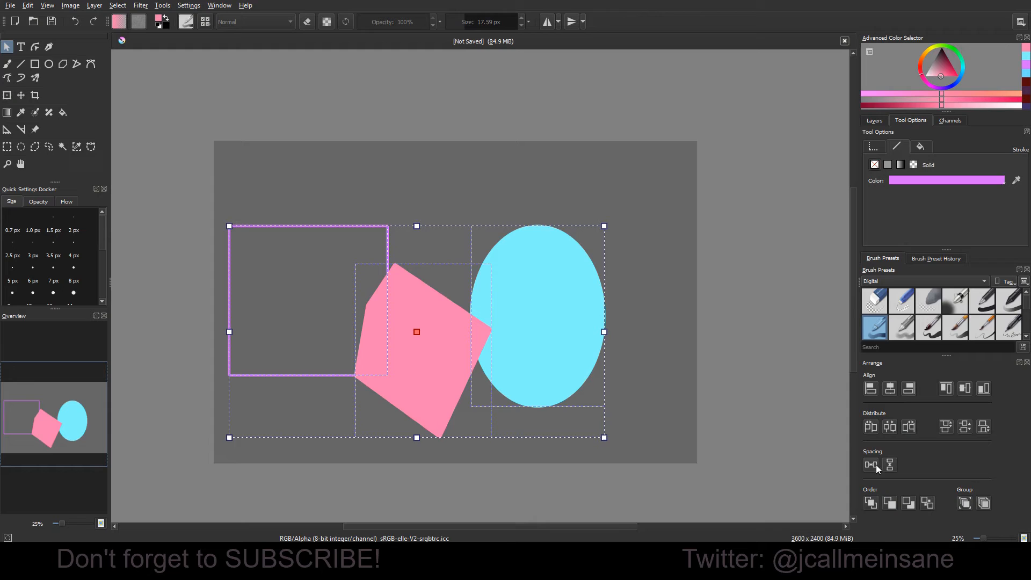
pyautogui.moveTo(698, 360)
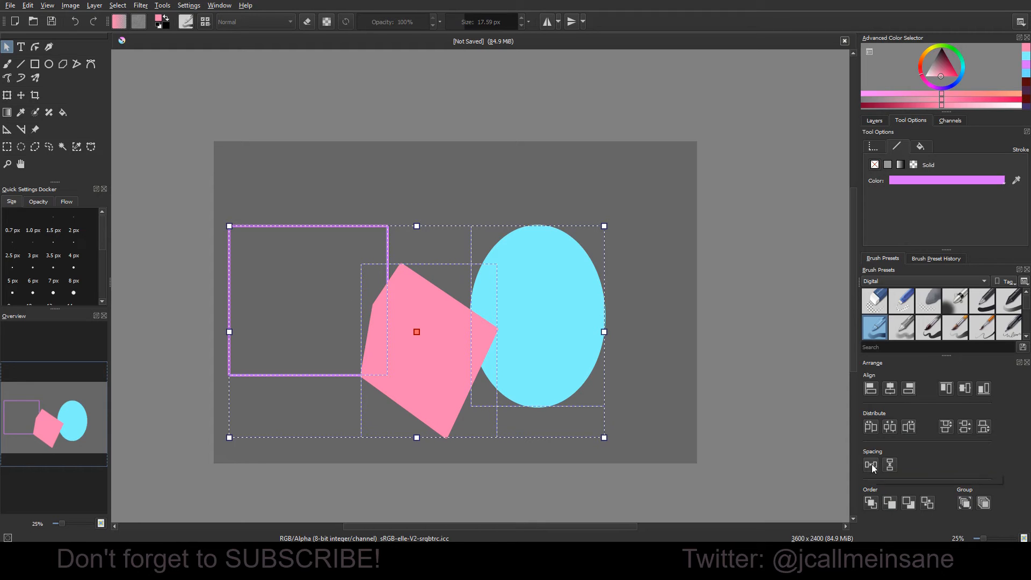
pyautogui.moveTo(870, 464)
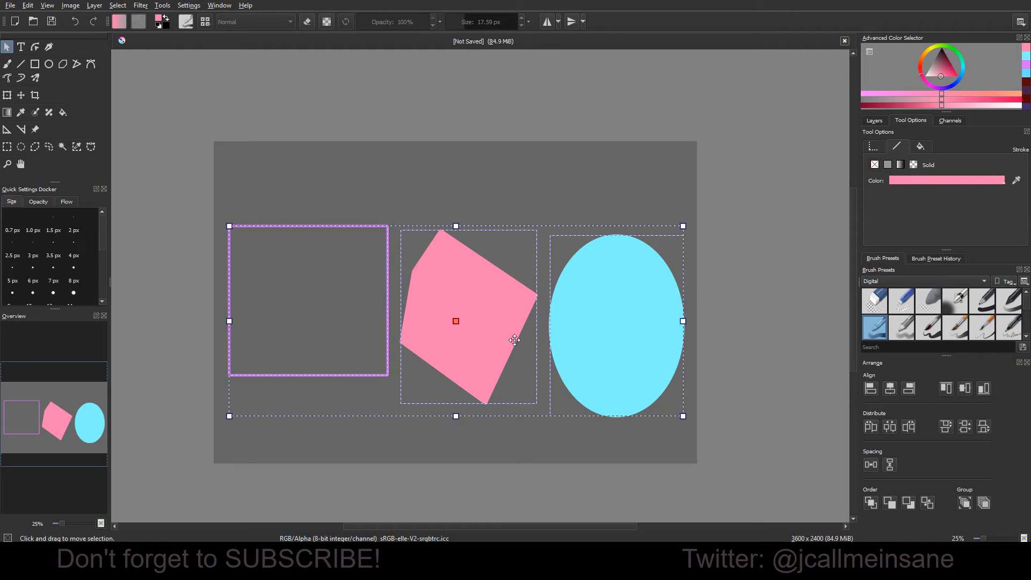
pyautogui.moveTo(736, 455)
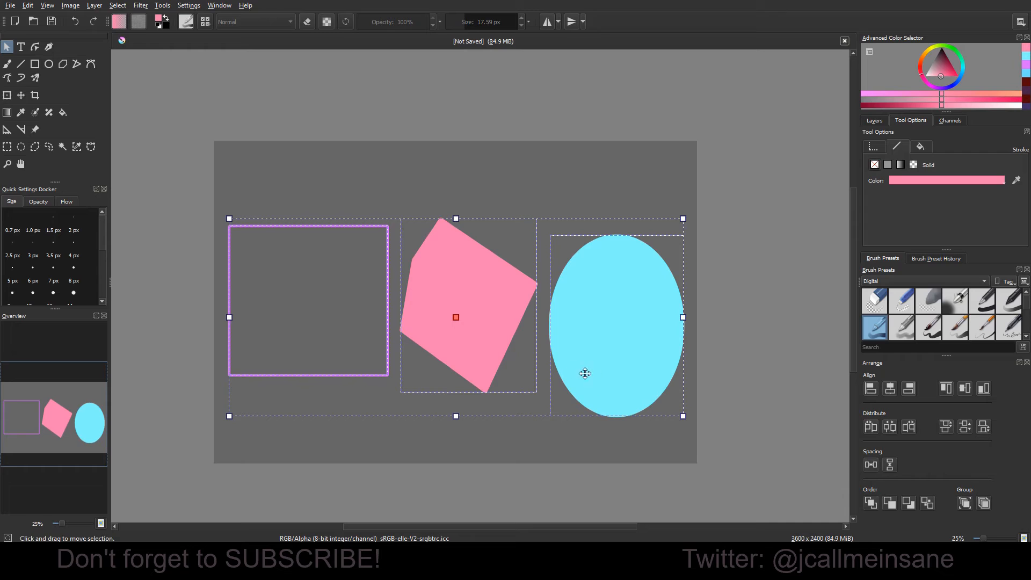
pyautogui.moveTo(377, 290)
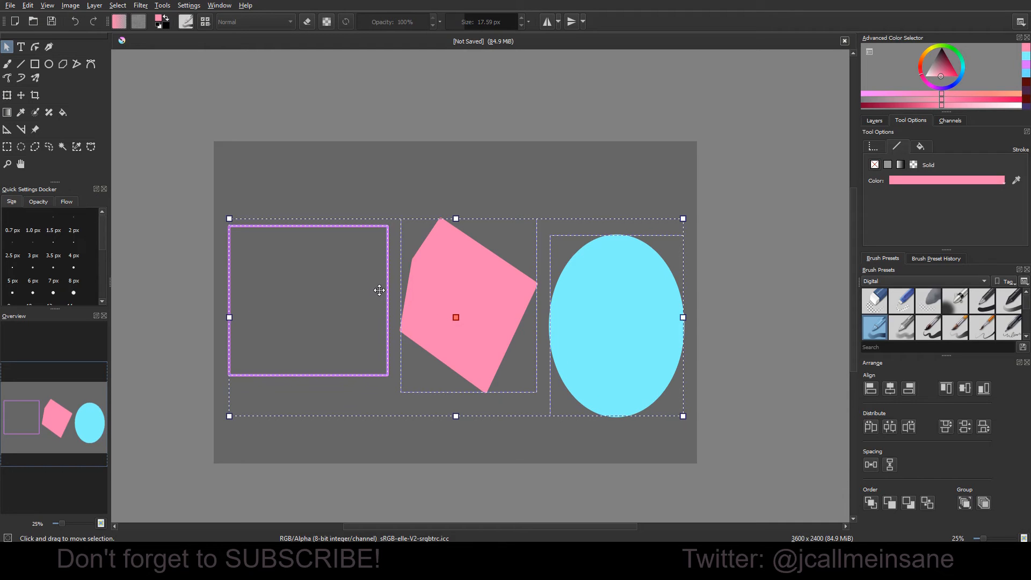
pyautogui.moveTo(574, 230)
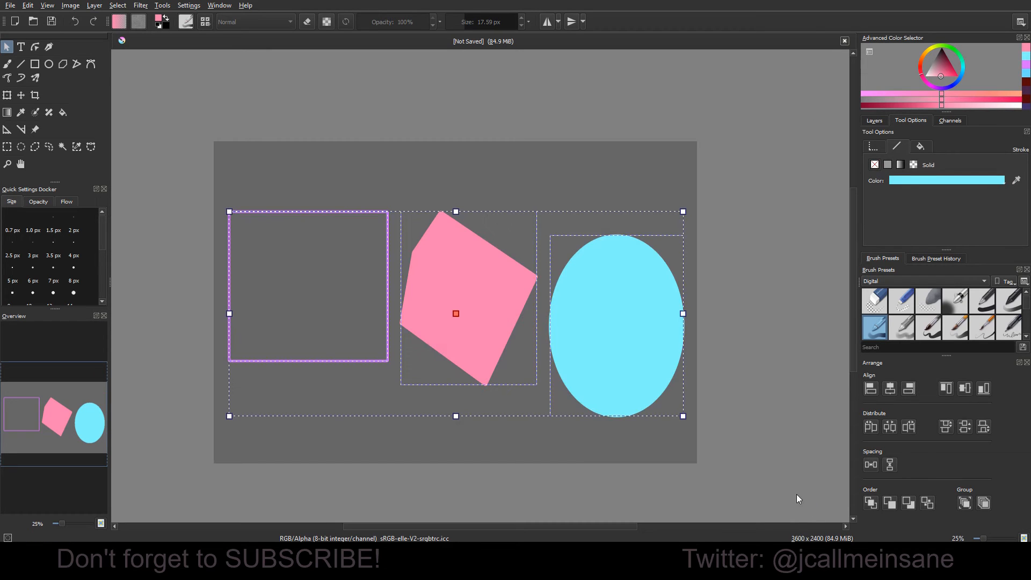
pyautogui.moveTo(803, 435)
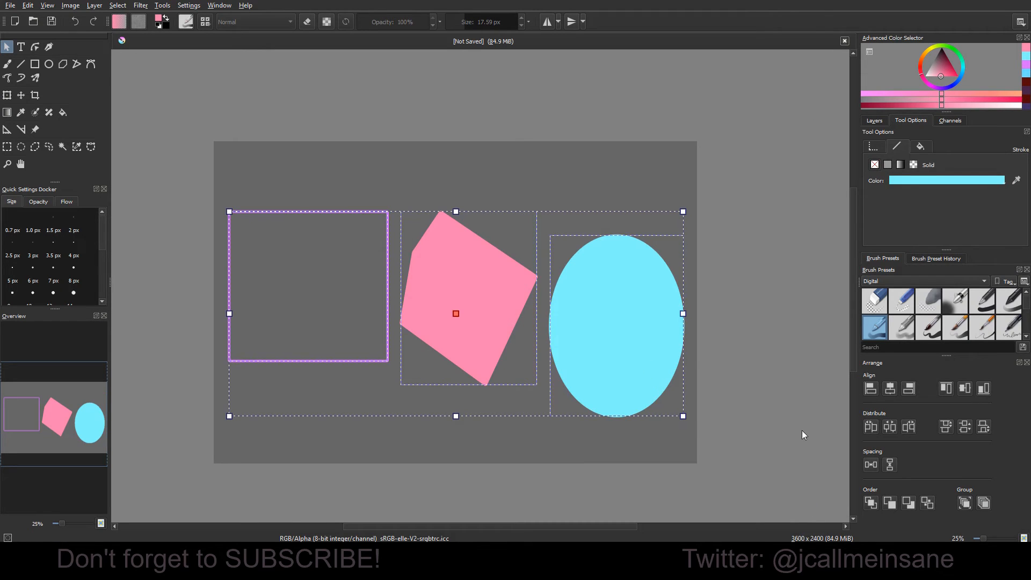
pyautogui.moveTo(856, 505)
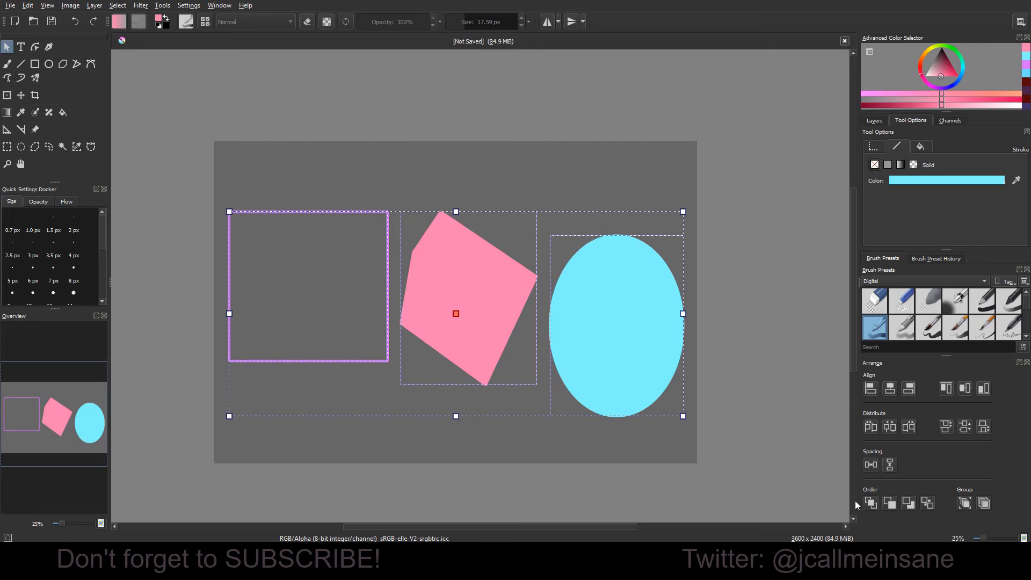
pyautogui.moveTo(749, 414)
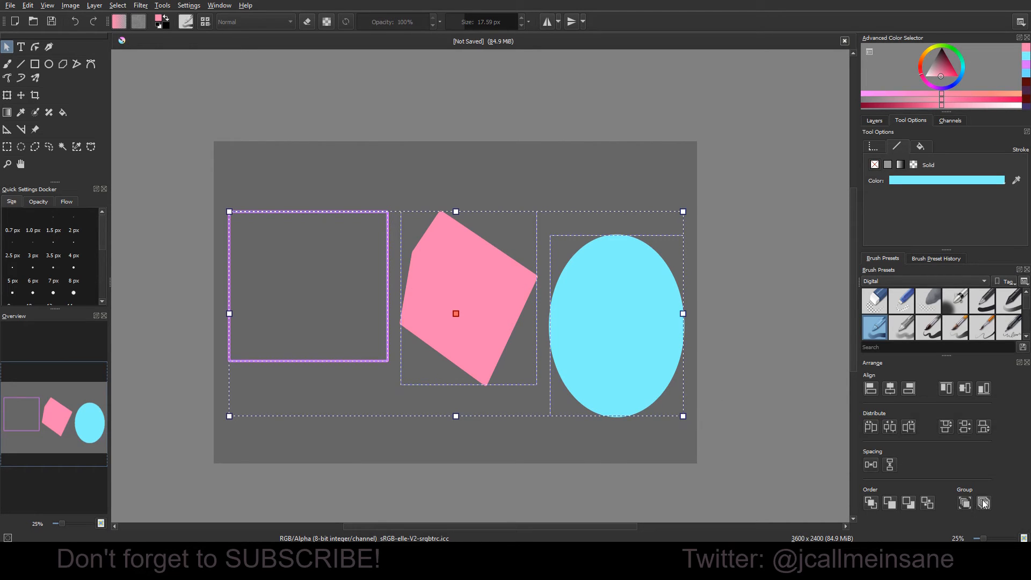
pyautogui.moveTo(772, 435)
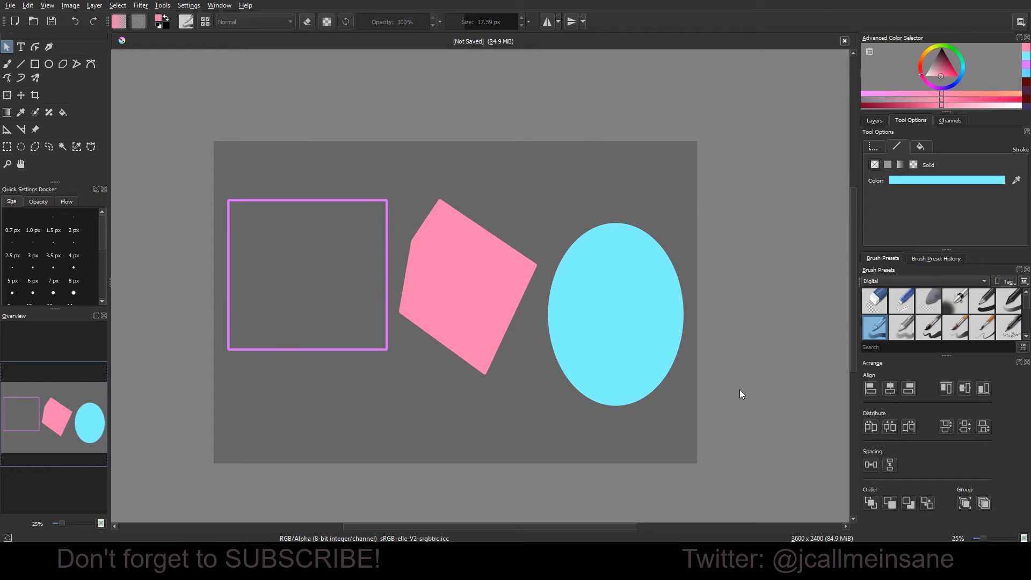
pyautogui.moveTo(396, 238)
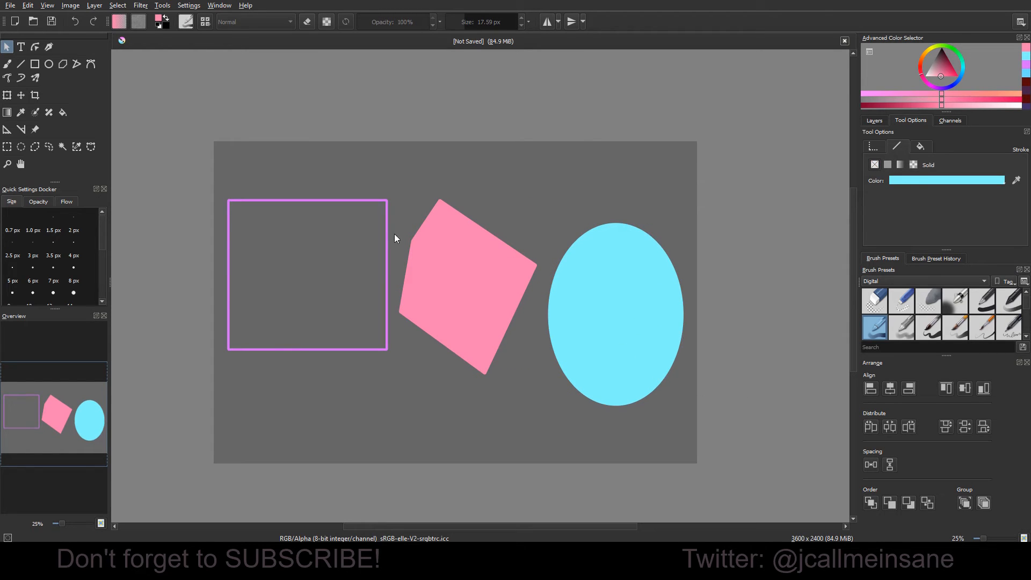
# Step: Right-click the shapes on the canvas to bring up the context menu
pyautogui.rightClick(466, 264)
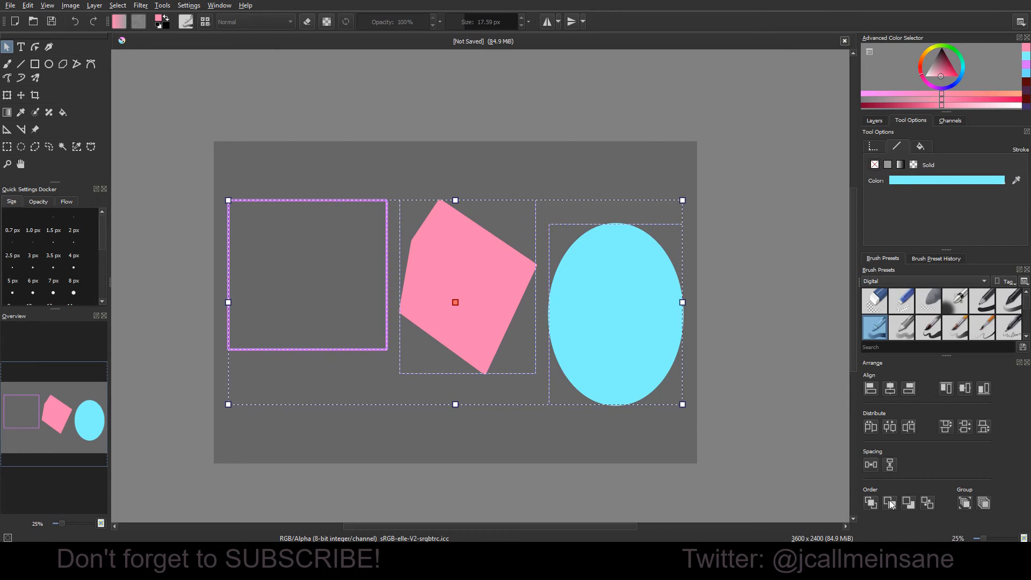
pyautogui.moveTo(889, 503)
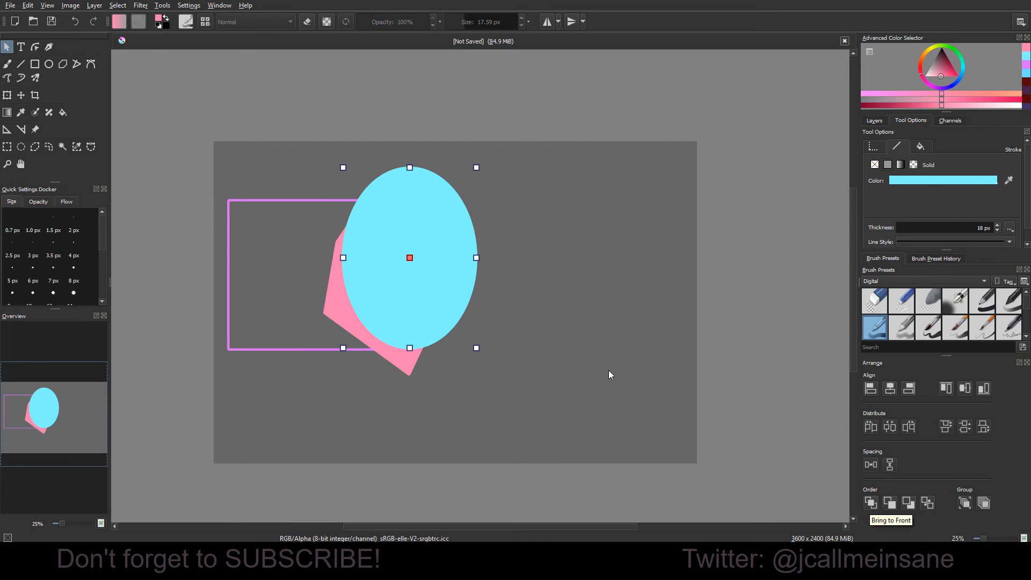
pyautogui.moveTo(889, 503)
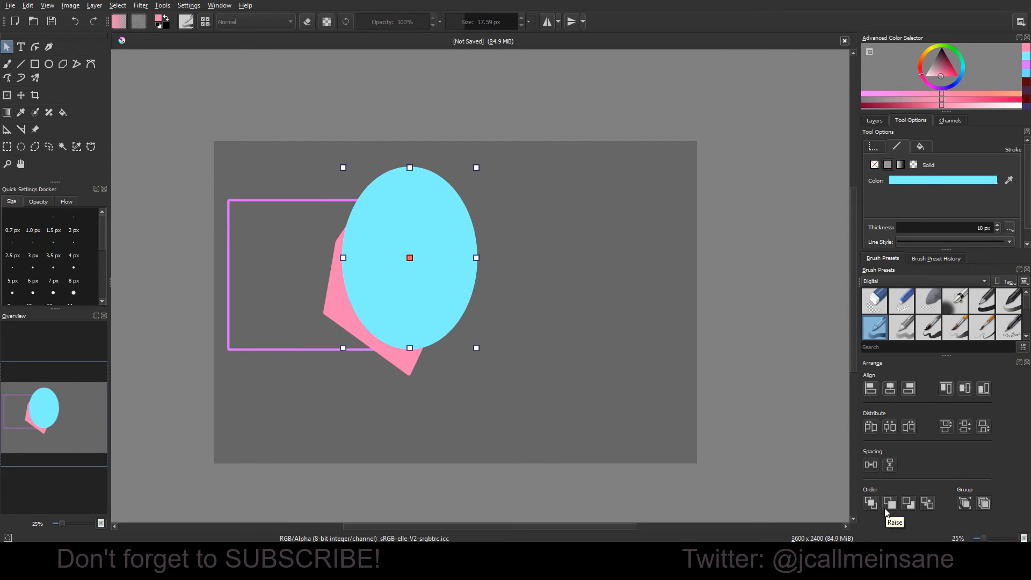
# Step: Lower the blue ellipse behind the pink shape, raise it back, and nudge it up-right
pyautogui.click(890, 503)
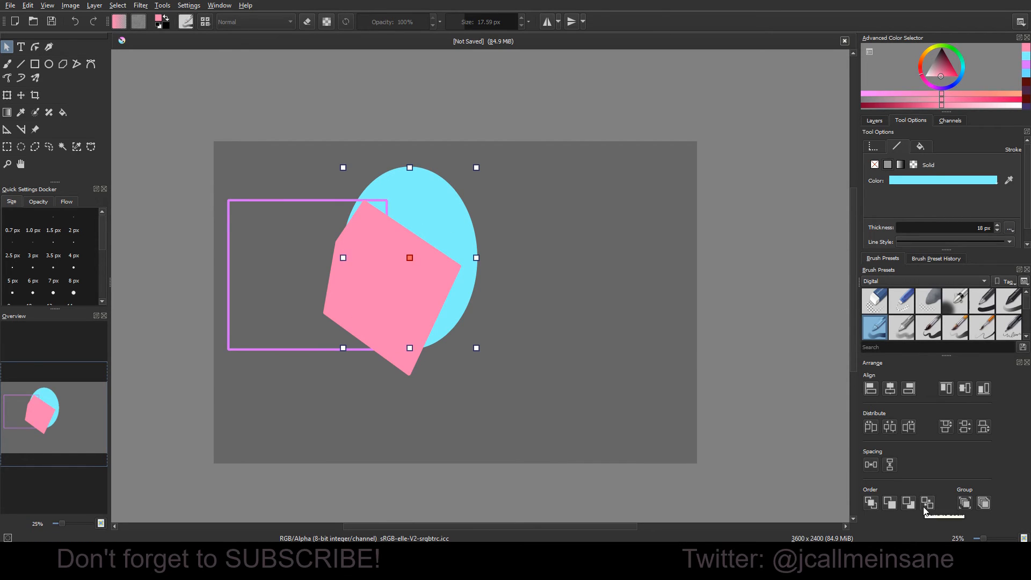
pyautogui.moveTo(909, 503)
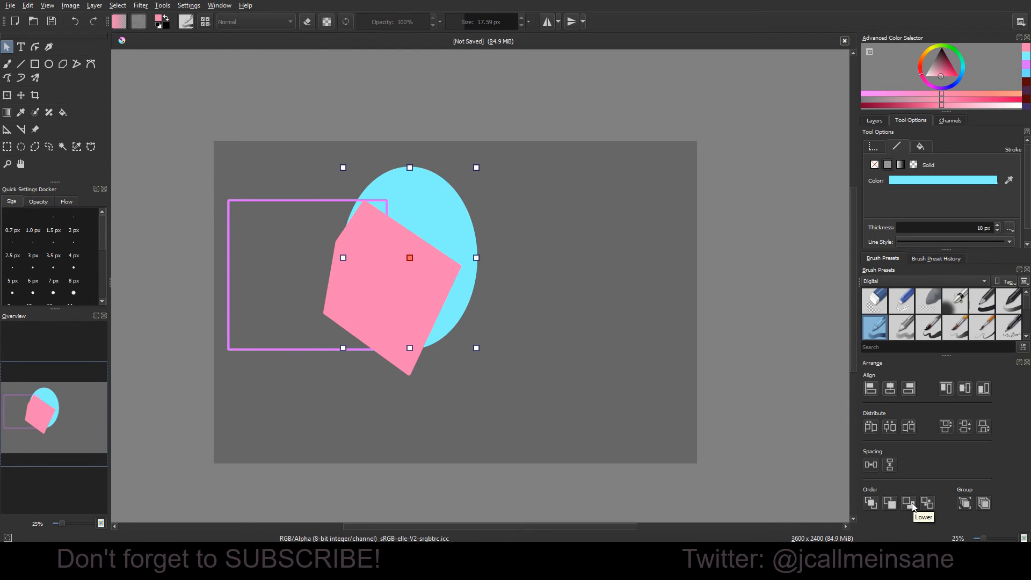
pyautogui.moveTo(931, 512)
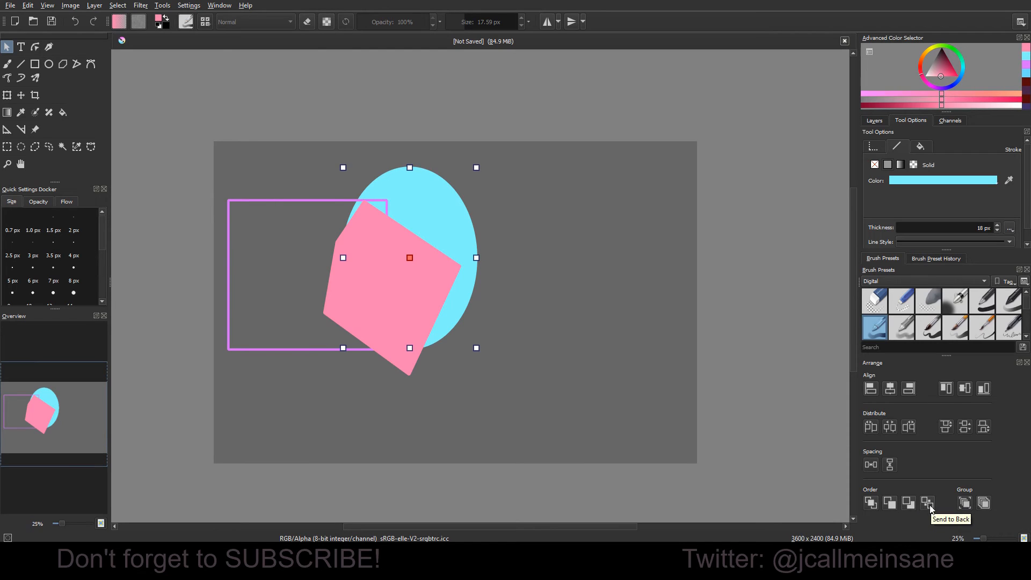
pyautogui.moveTo(499, 279)
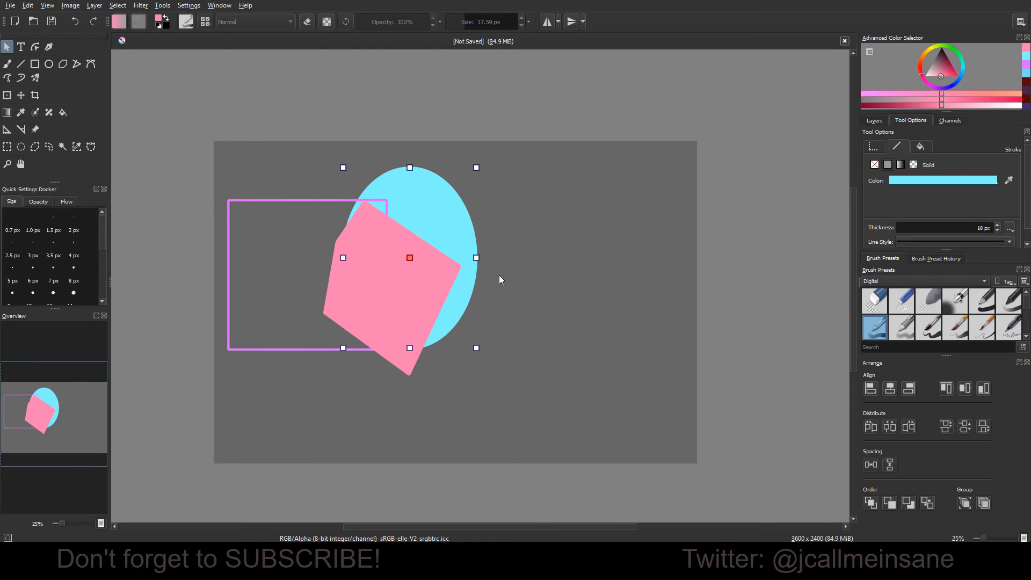
pyautogui.click(871, 502)
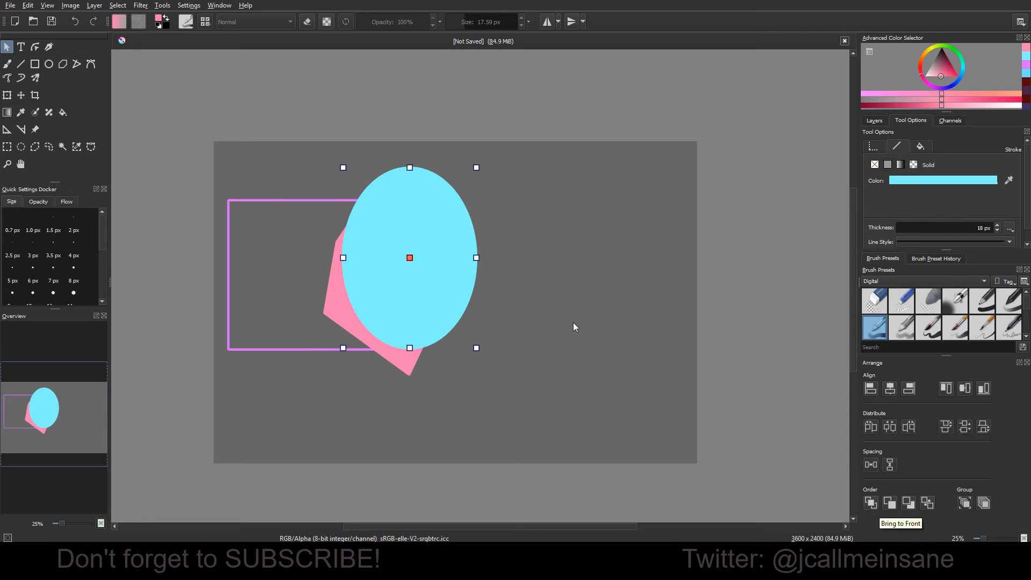
pyautogui.moveTo(409, 258); pyautogui.dragTo(433, 262)
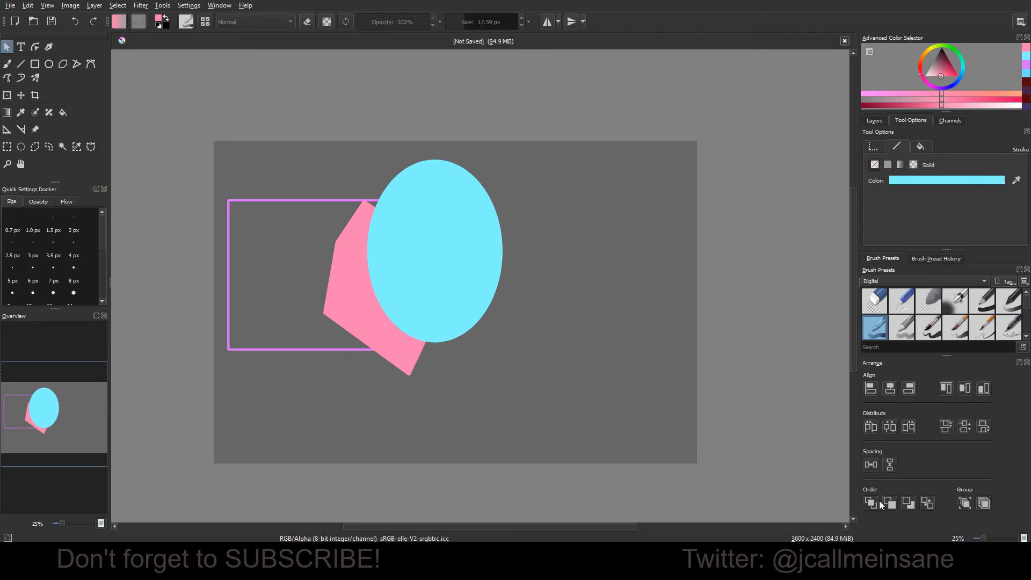
pyautogui.moveTo(520, 293)
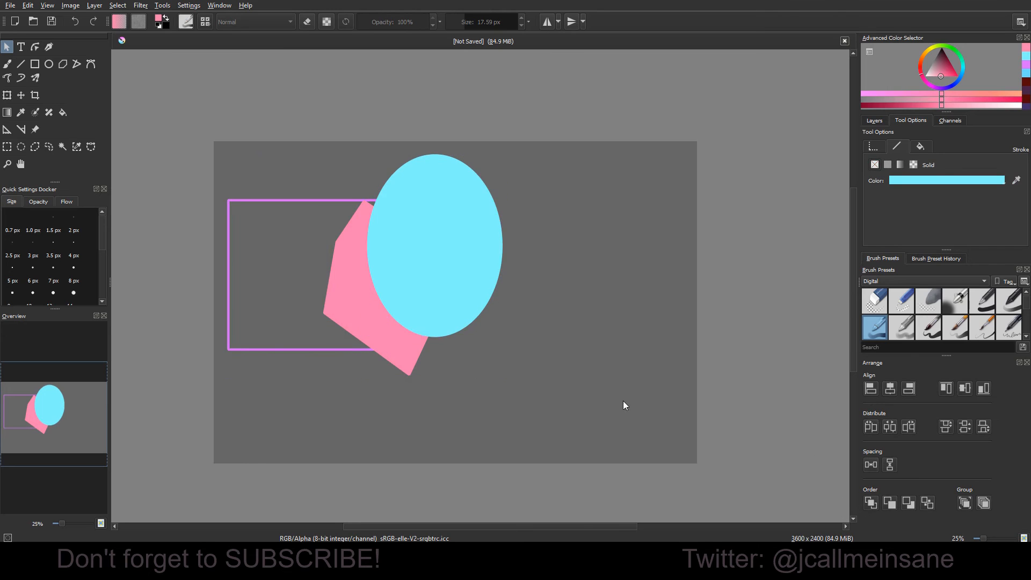
# Step: Select the rectangle outline, then marquee-select all three shapes
pyautogui.click(307, 275)
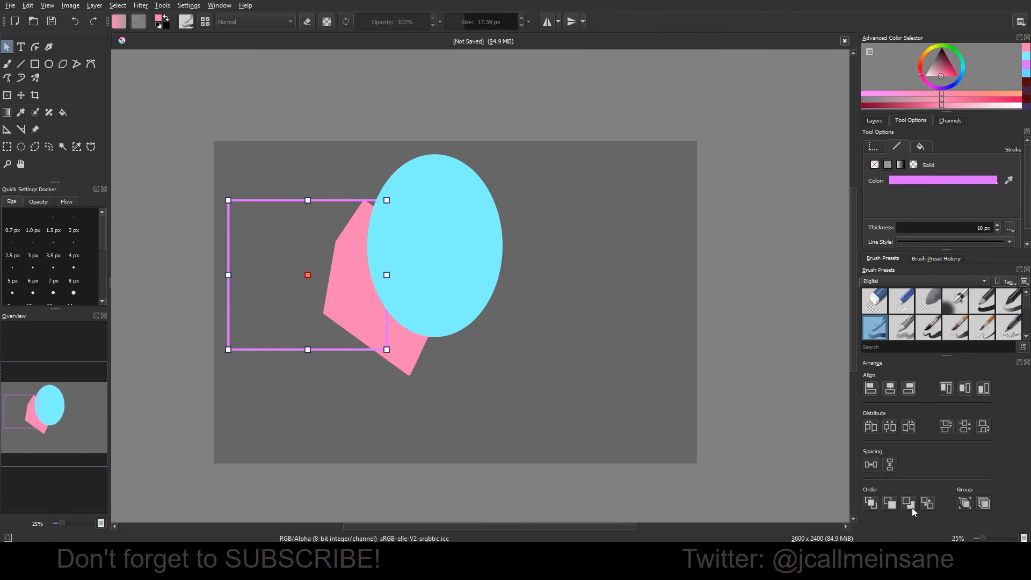
pyautogui.moveTo(529, 392)
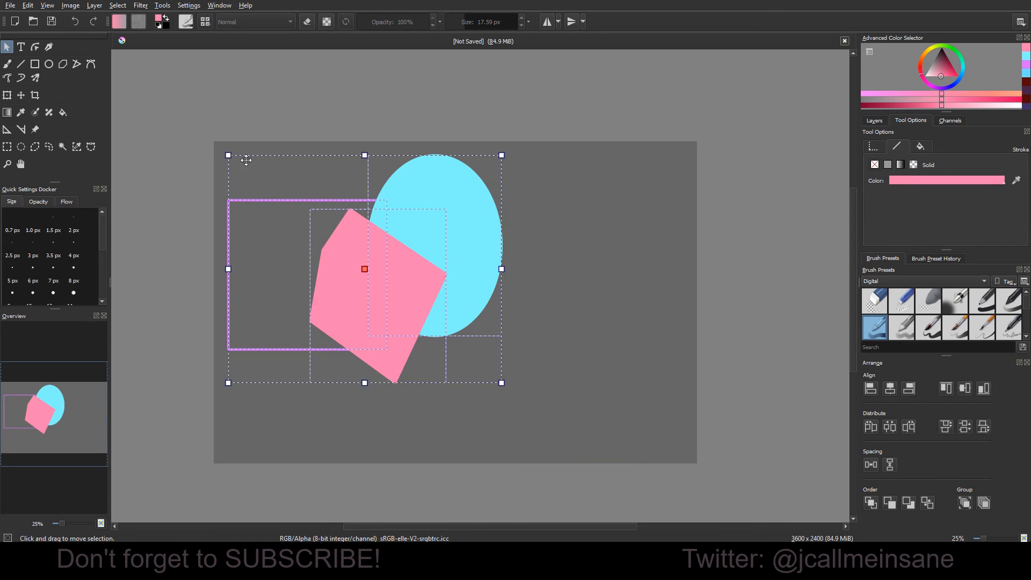
pyautogui.moveTo(364, 269); pyautogui.dragTo(455, 293)
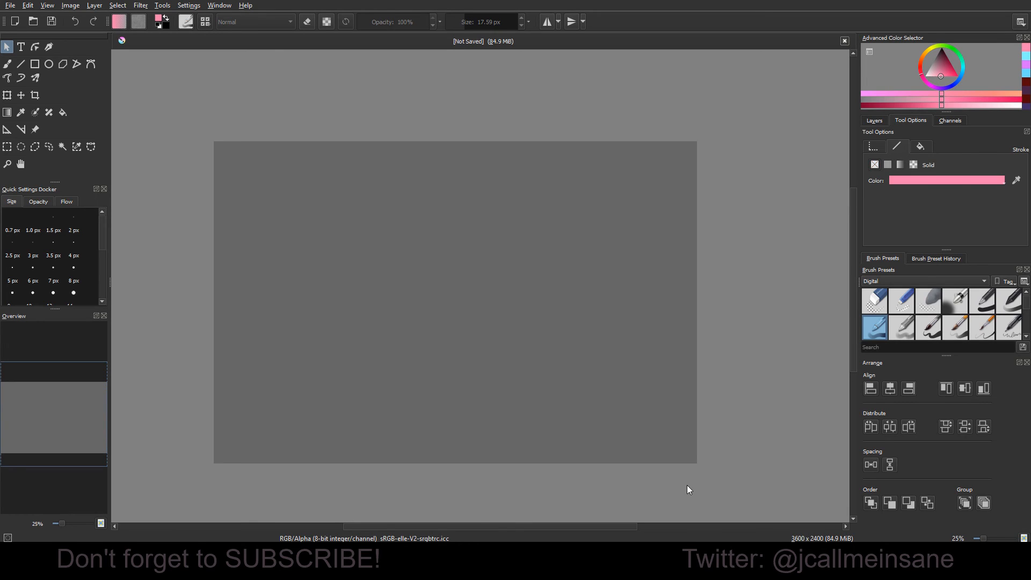
pyautogui.moveTo(361, 336)
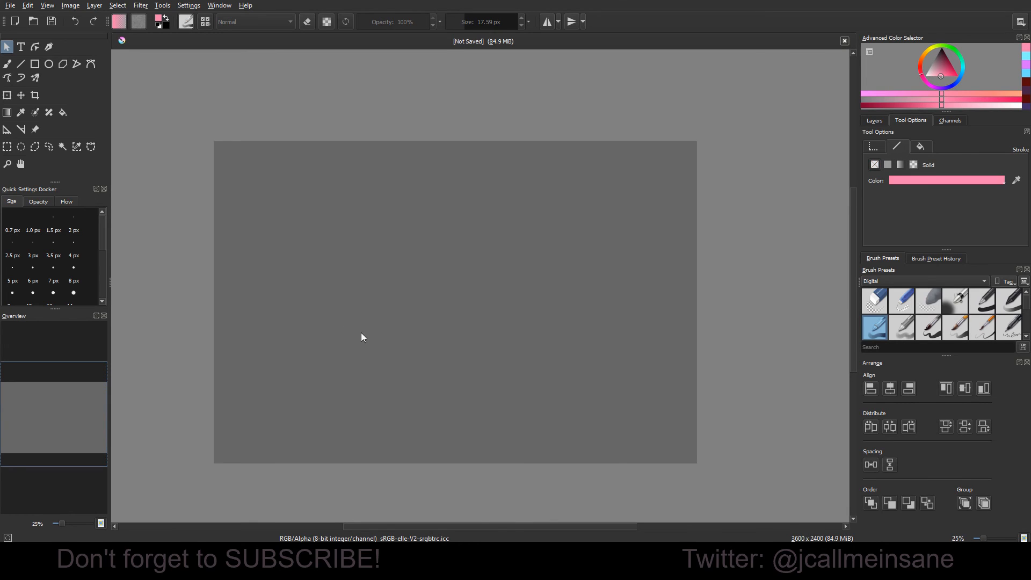
pyautogui.moveTo(312, 262)
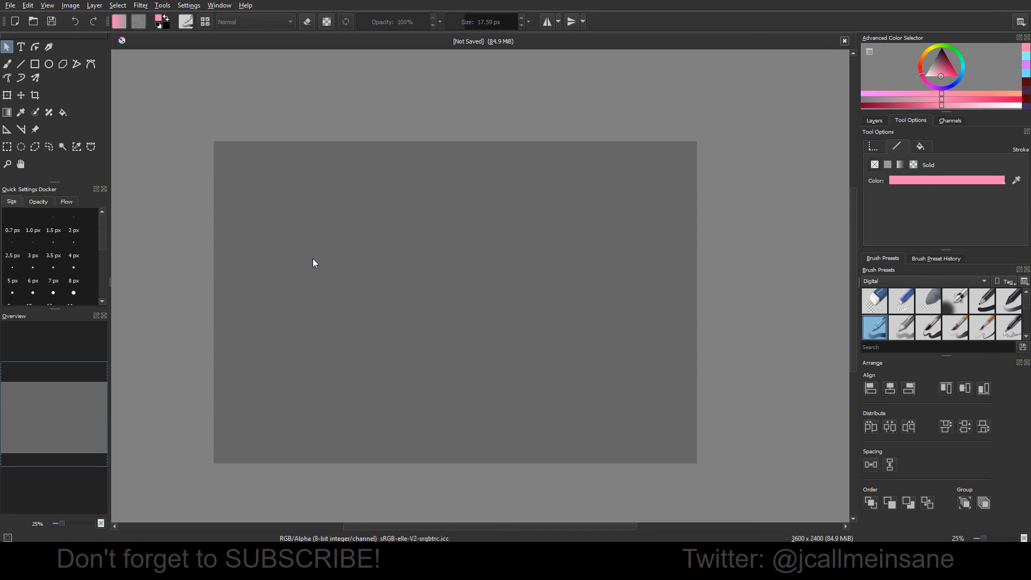
pyautogui.moveTo(280, 164)
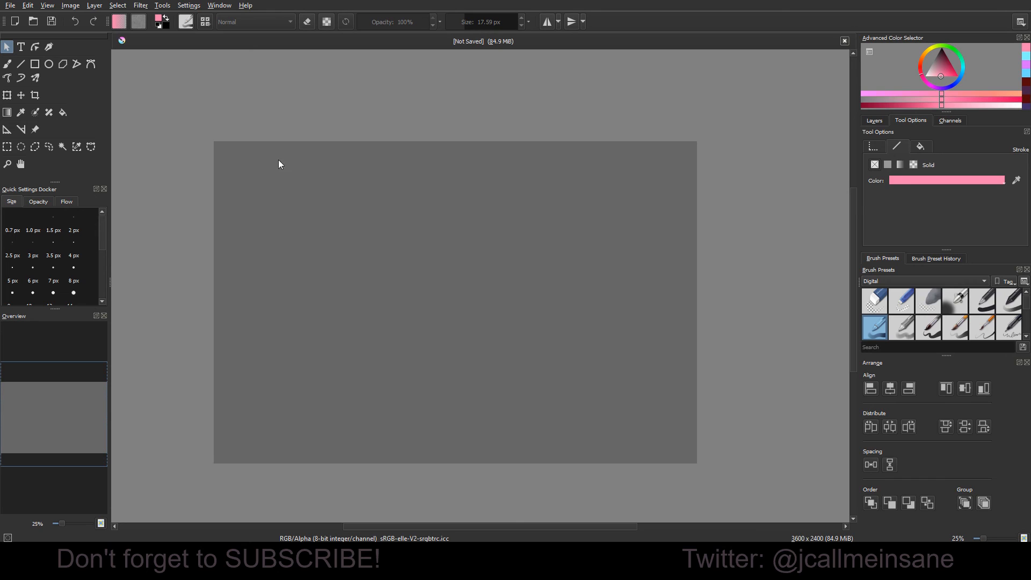
pyautogui.click(188, 5)
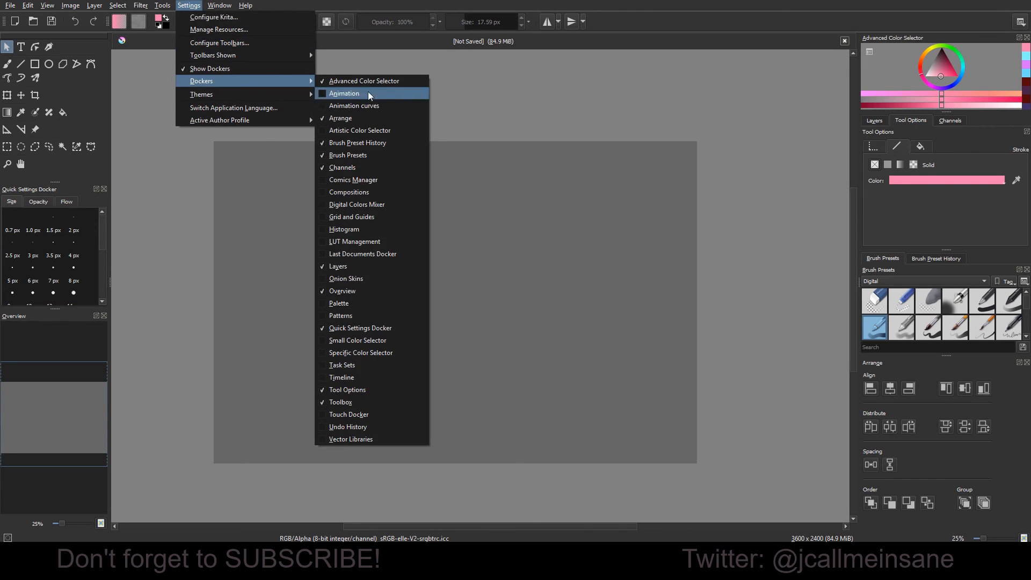
pyautogui.moveTo(398, 274)
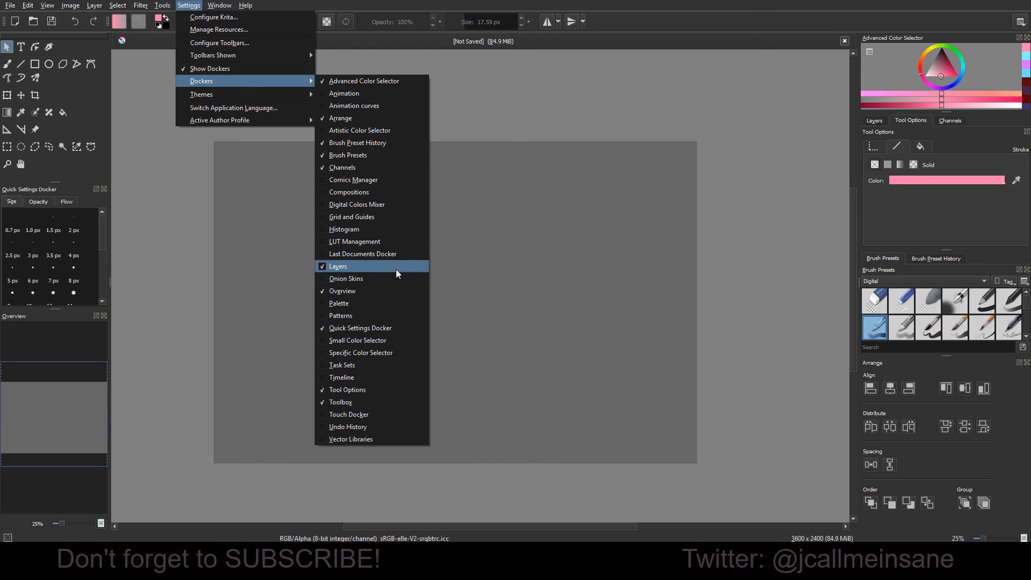
pyautogui.click(338, 266)
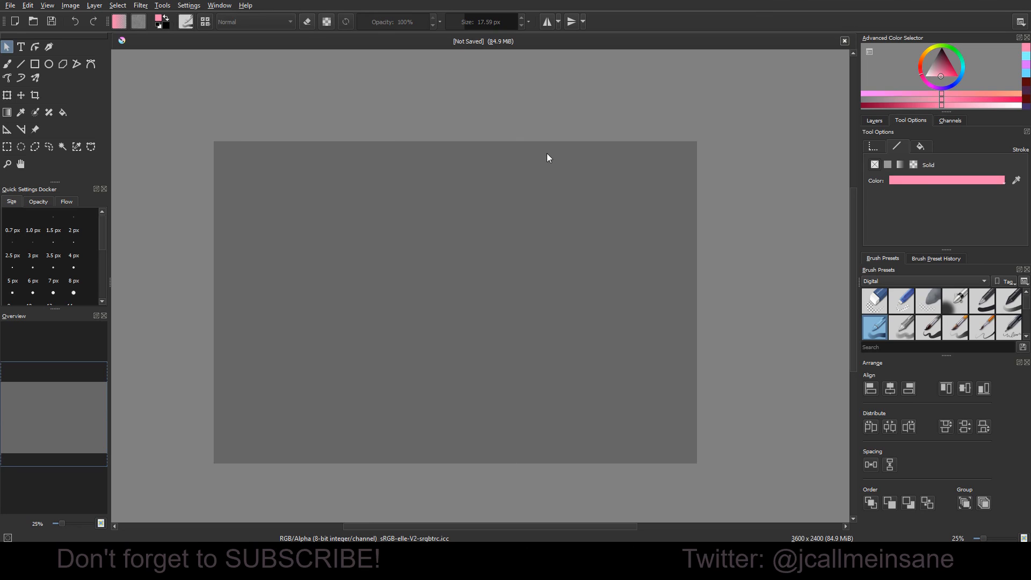